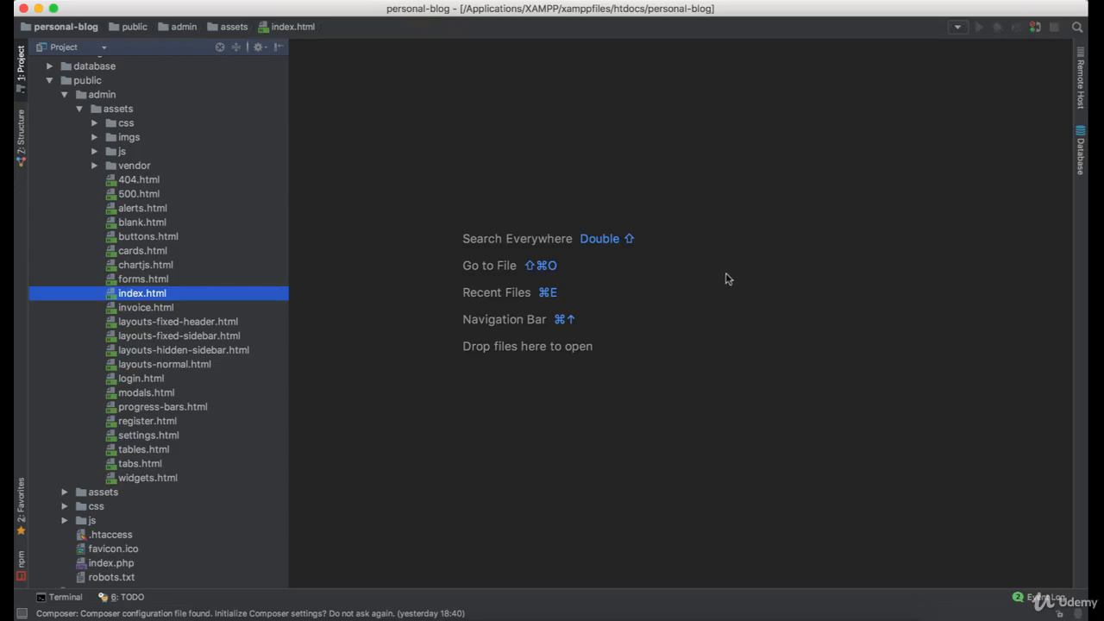
pyautogui.moveTo(731, 272)
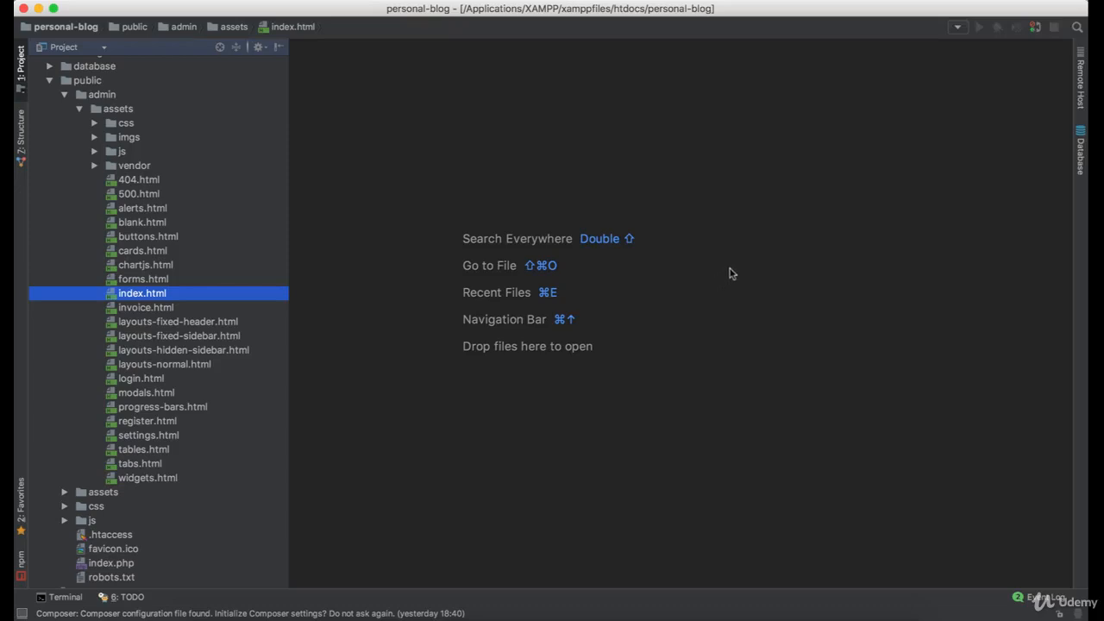
pyautogui.moveTo(735, 265)
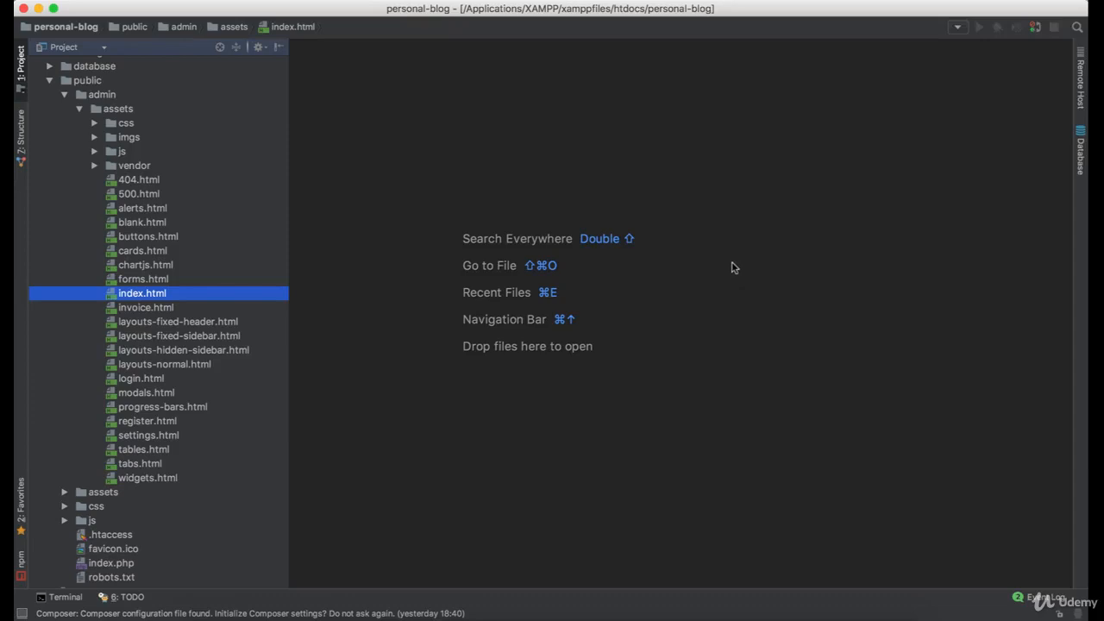
pyautogui.moveTo(722, 266)
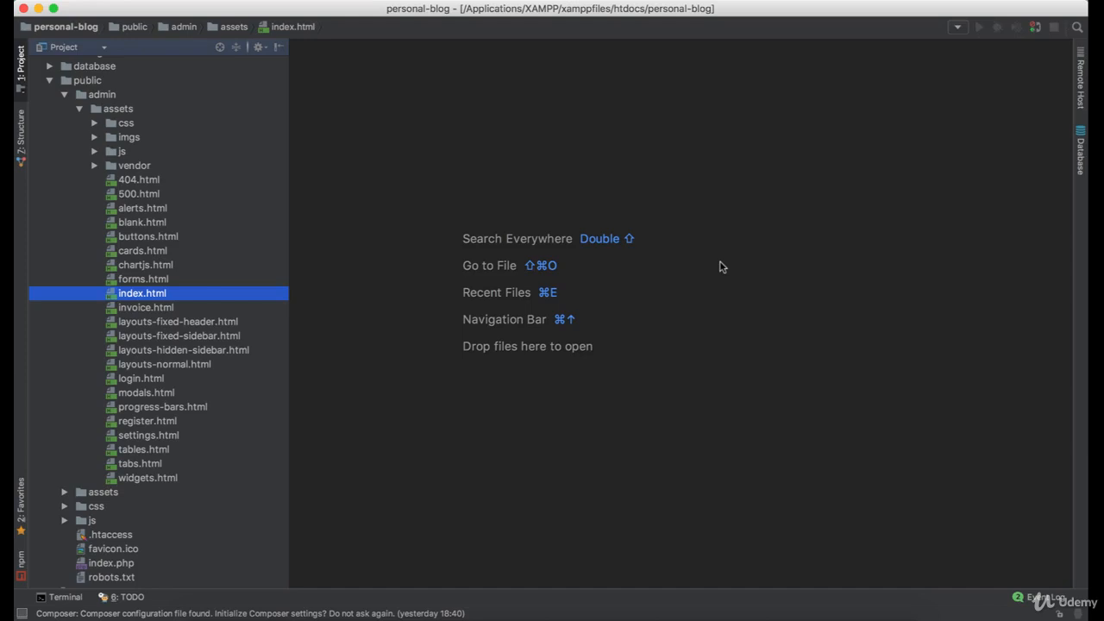
pyautogui.moveTo(510, 294)
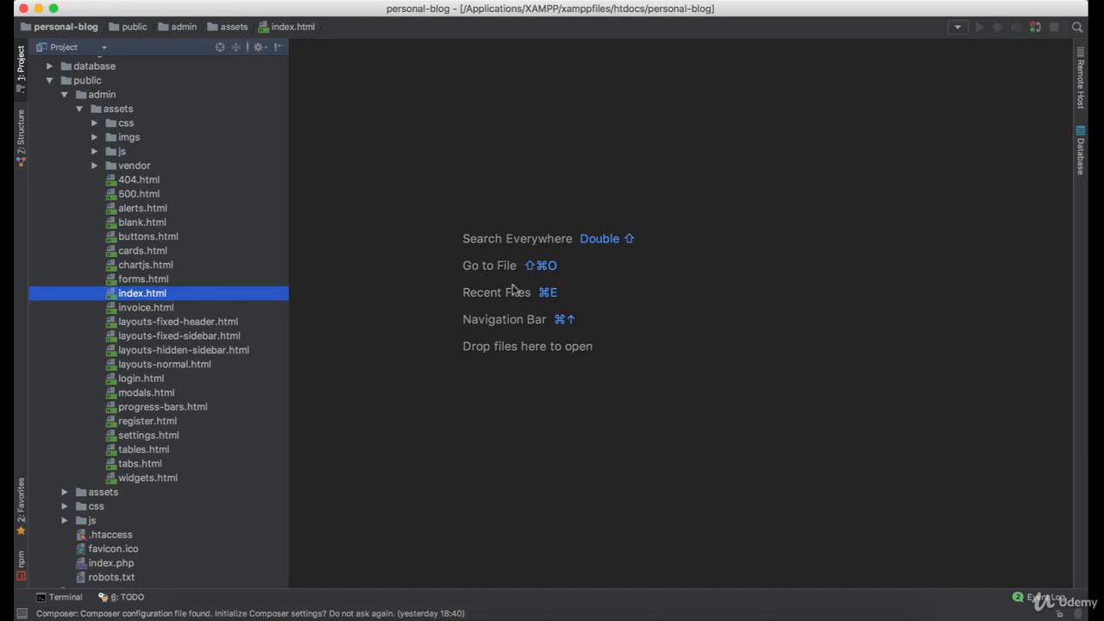
# Collapse the public folder so resources > views > layouts is visible in the project tree
pyautogui.doubleClick(141, 293)
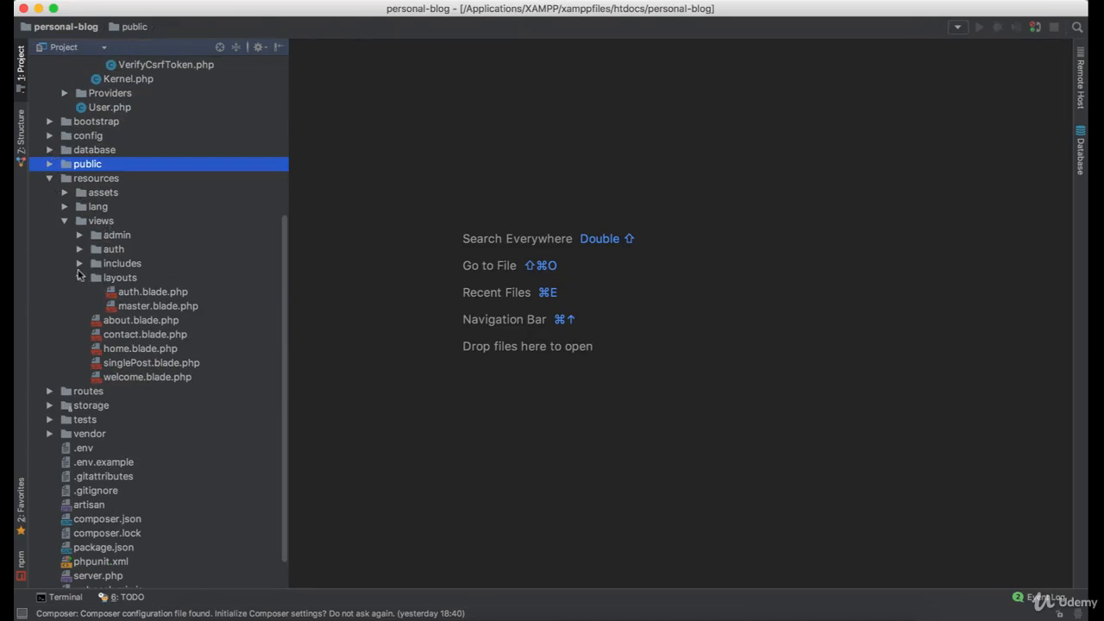
# Create admin.blade.php in layouts and fill it with the Carbon admin template markup
pyautogui.rightClick(120, 276)
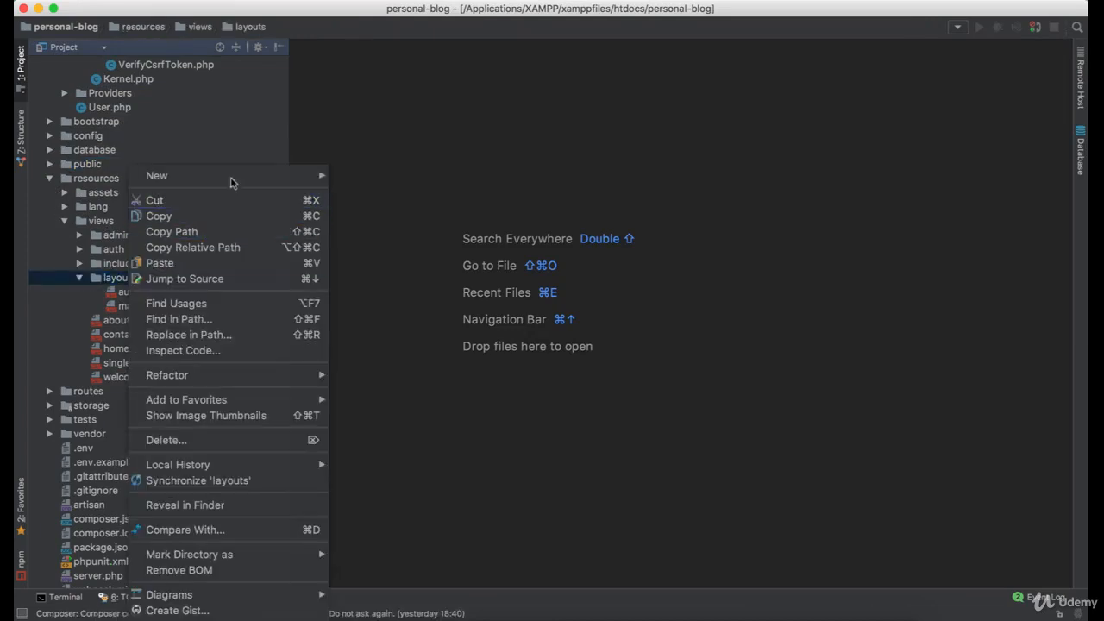
pyautogui.click(155, 176)
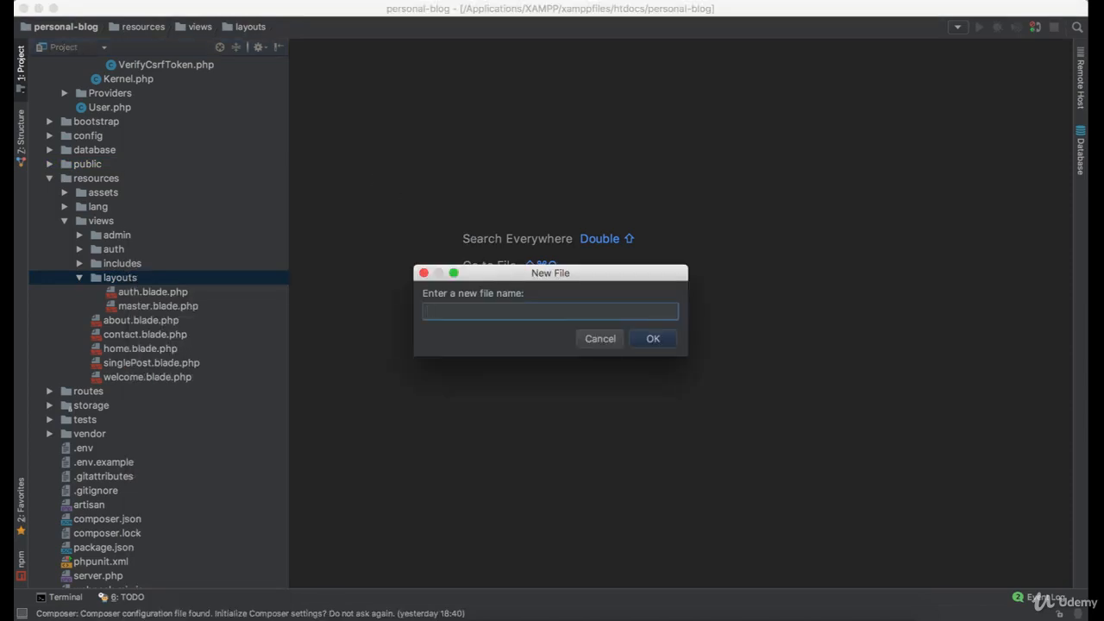
pyautogui.write('admo')
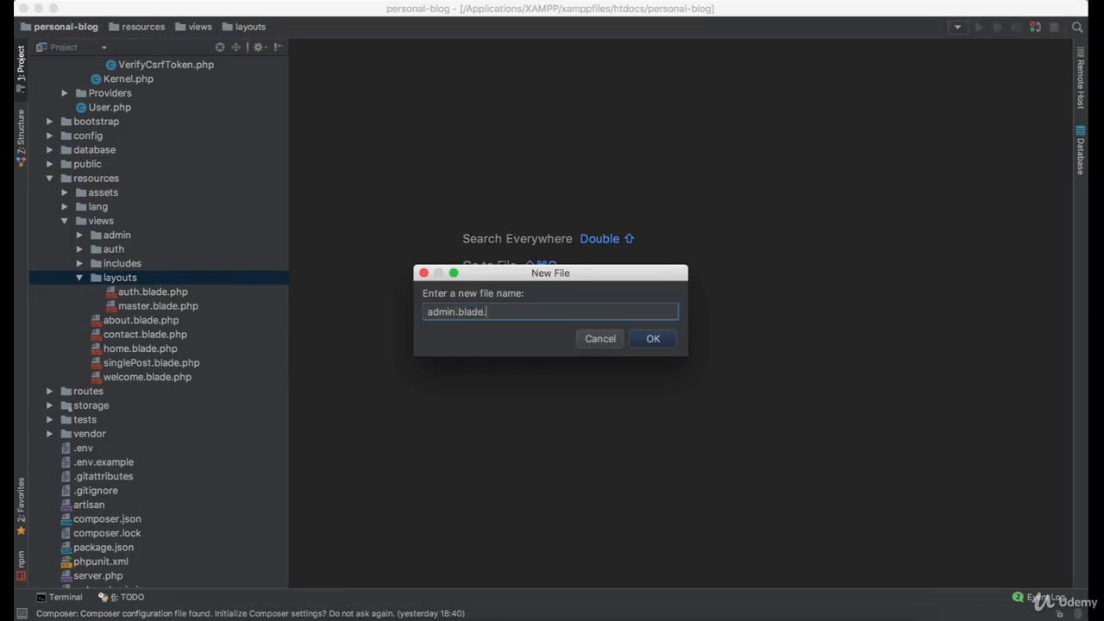
pyautogui.click(652, 338)
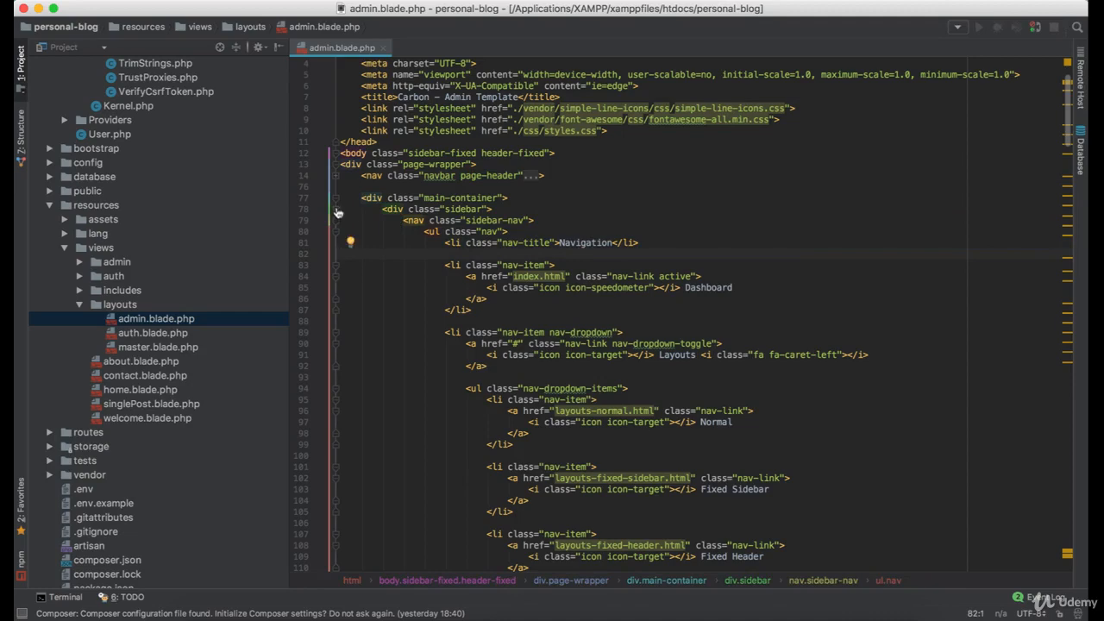
pyautogui.click(338, 209)
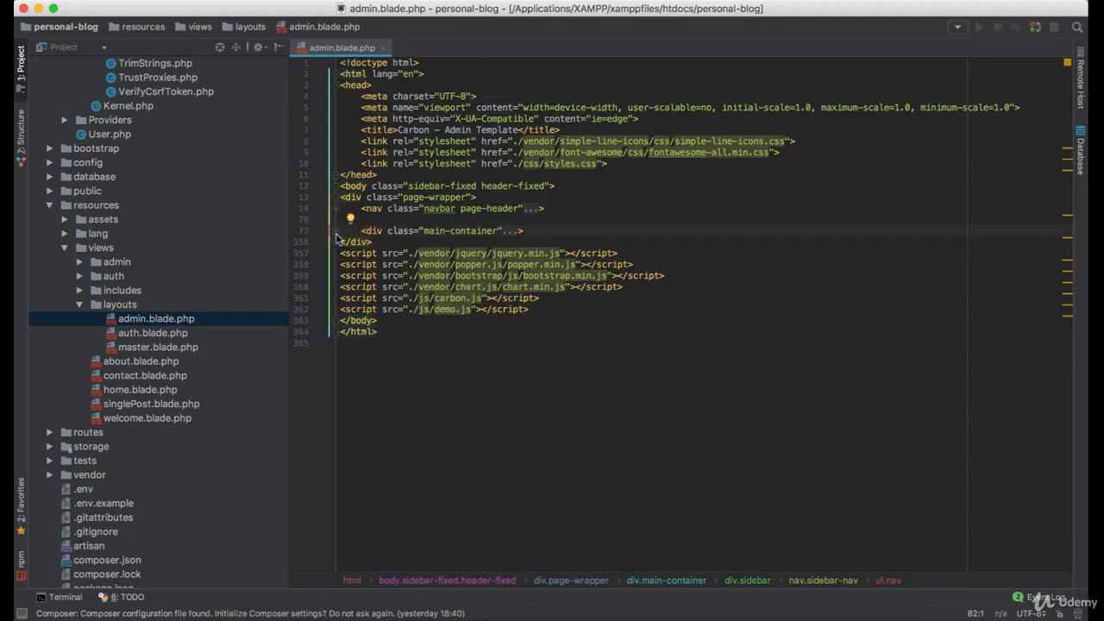
pyautogui.click(335, 231)
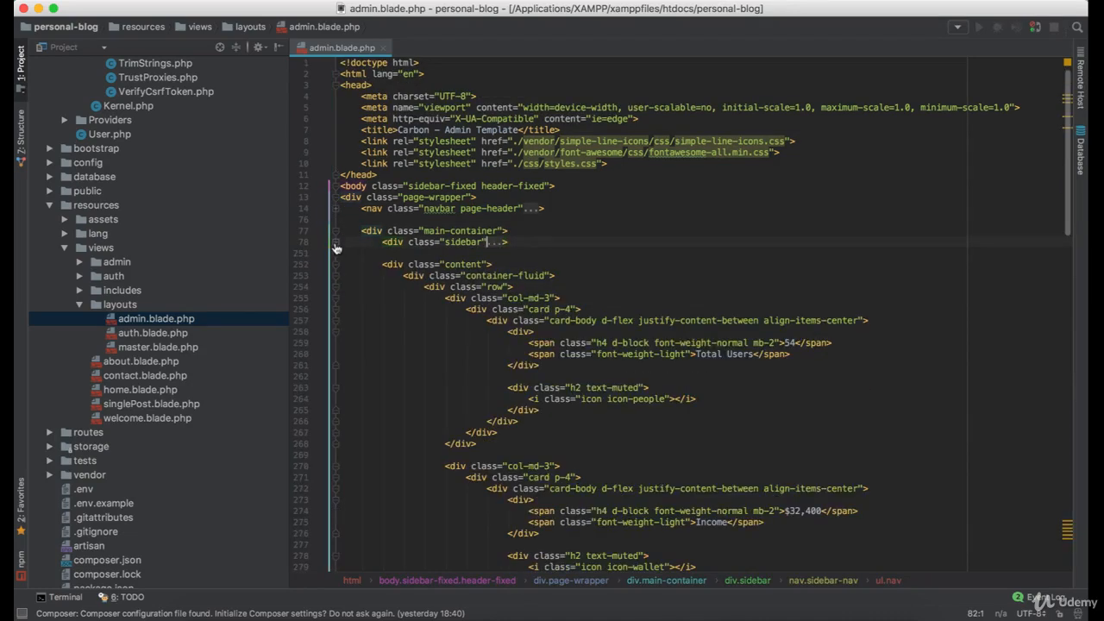
pyautogui.click(335, 264)
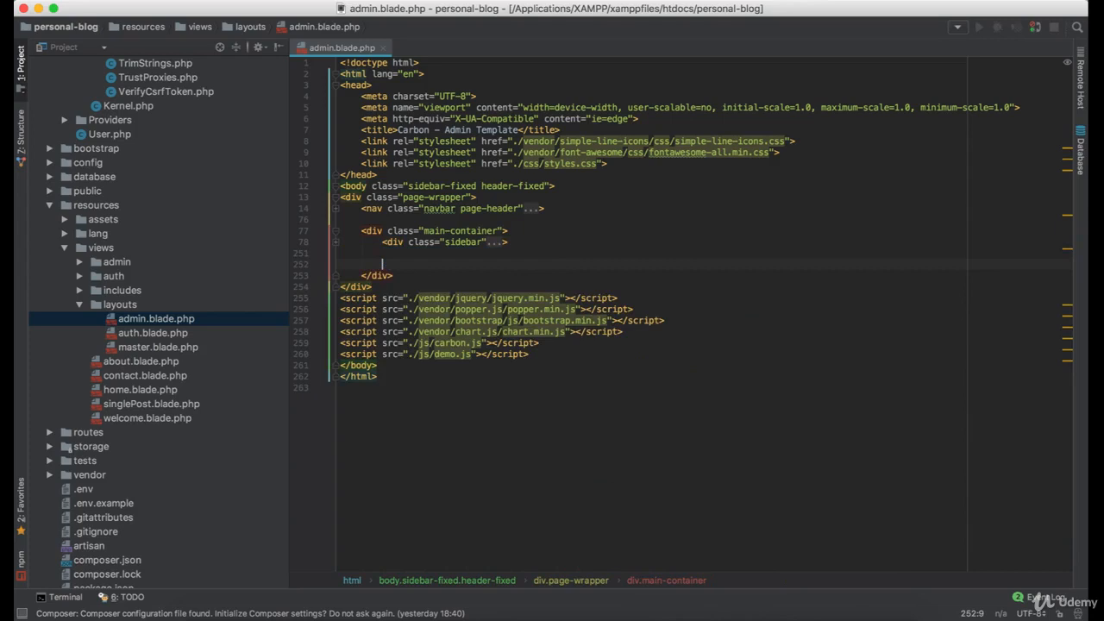
pyautogui.write('d')
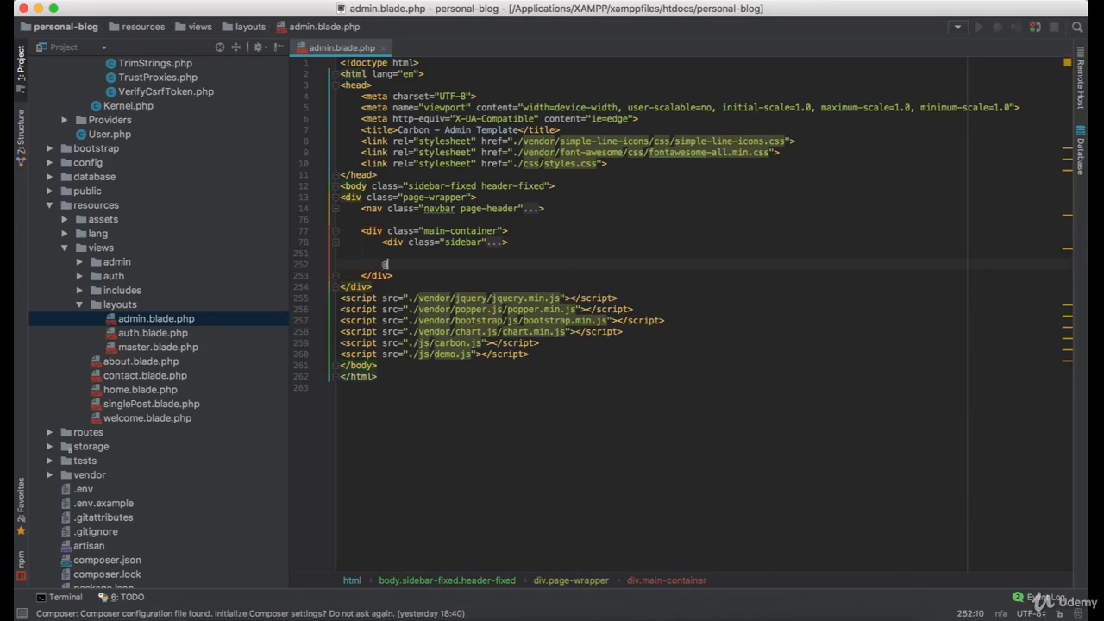
pyautogui.write("@yield('')")
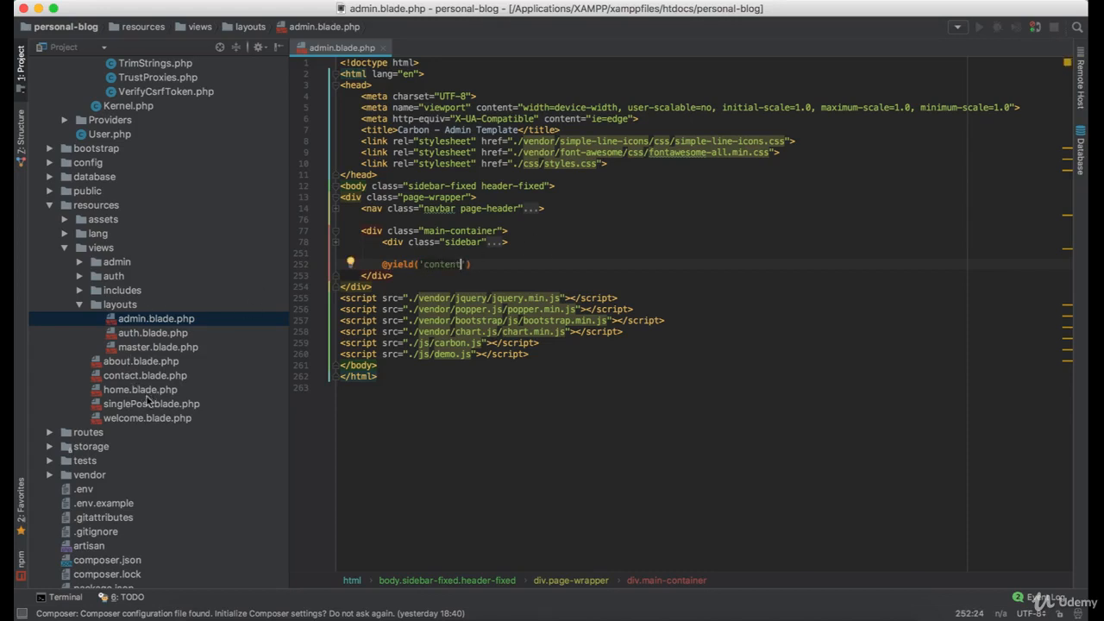
pyautogui.click(138, 390)
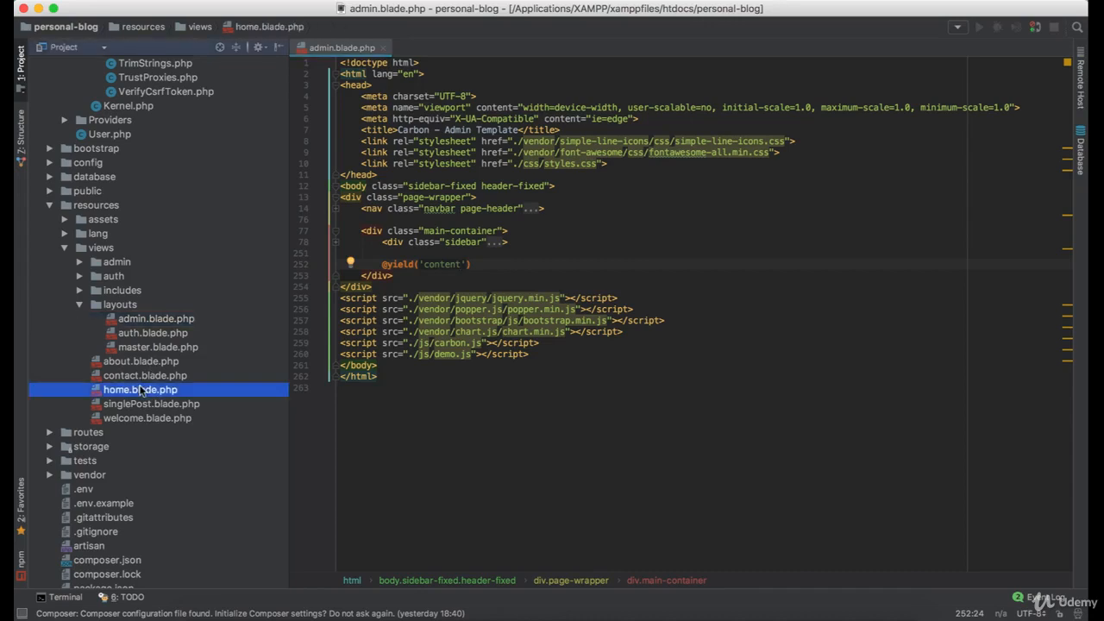
# Rename home.blade.php to dashboard.blade.php via Refactor > Rename
pyautogui.doubleClick(140, 390)
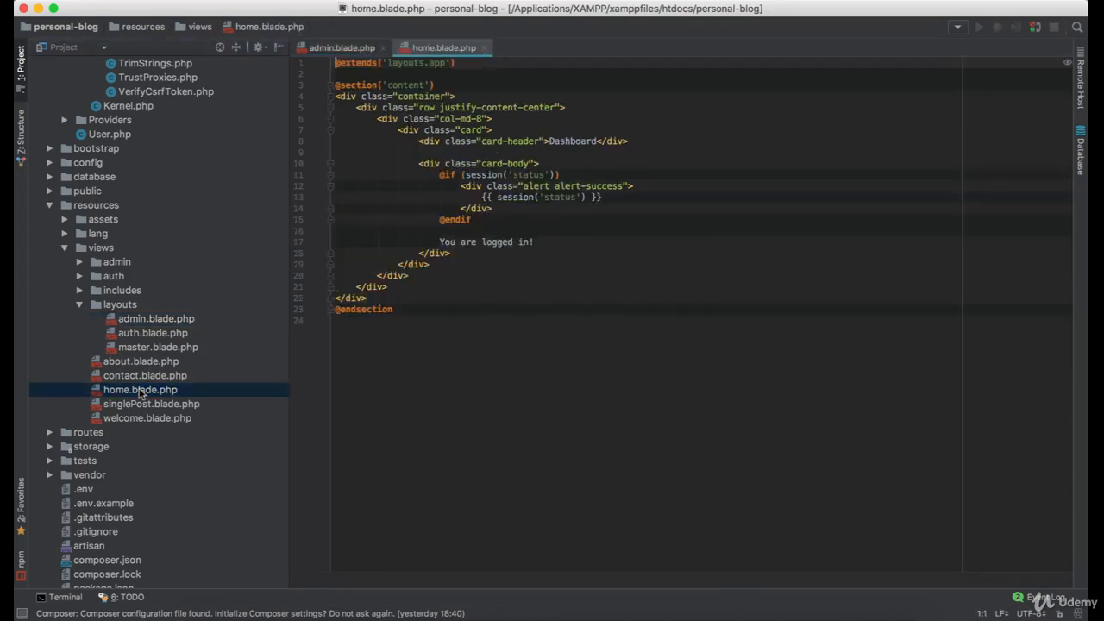
pyautogui.rightClick(142, 390)
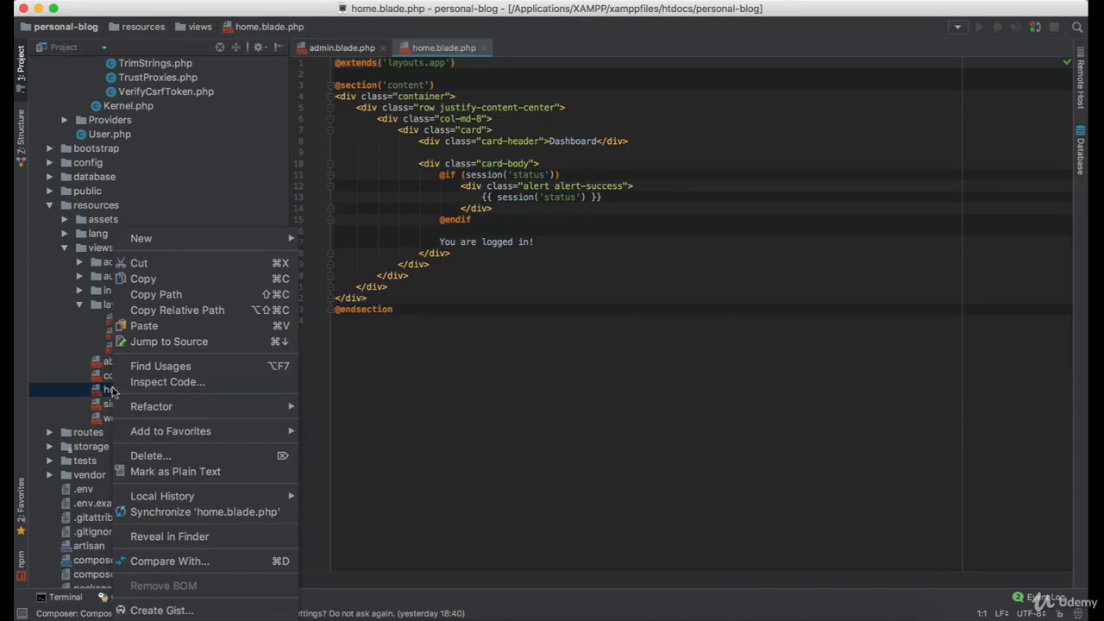
pyautogui.moveTo(217, 407)
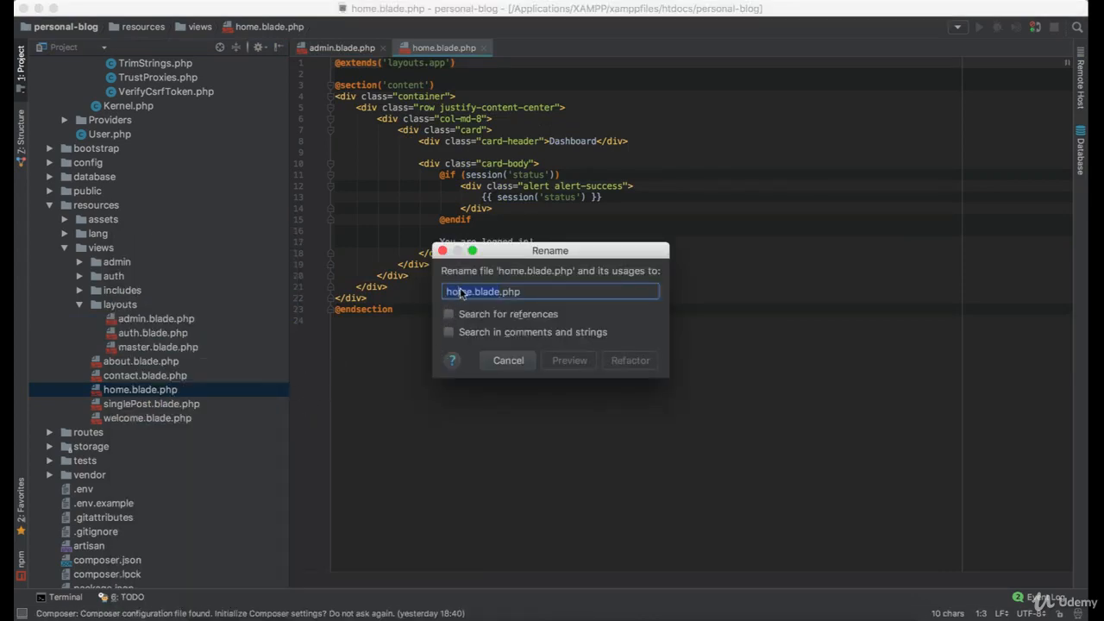
pyautogui.write('dashboard')
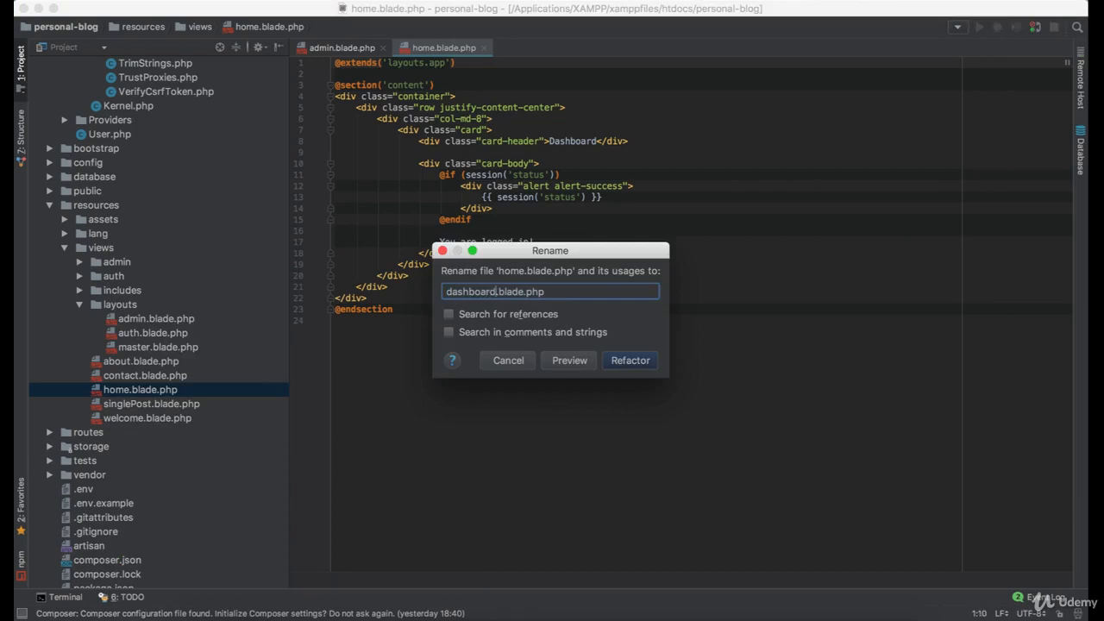
pyautogui.click(630, 361)
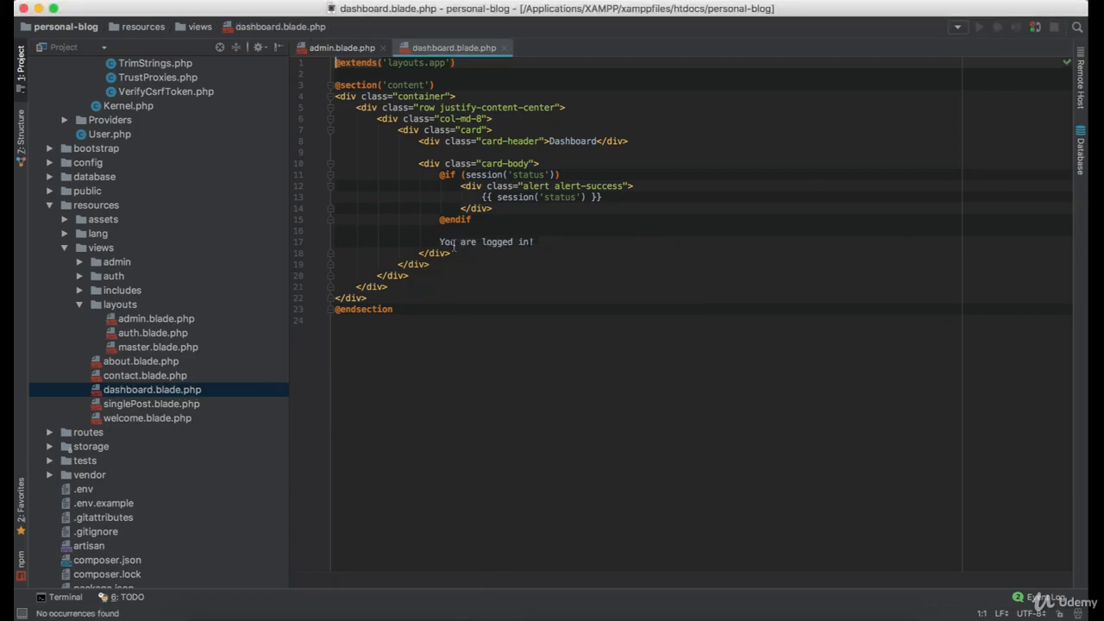
pyautogui.moveTo(169, 211)
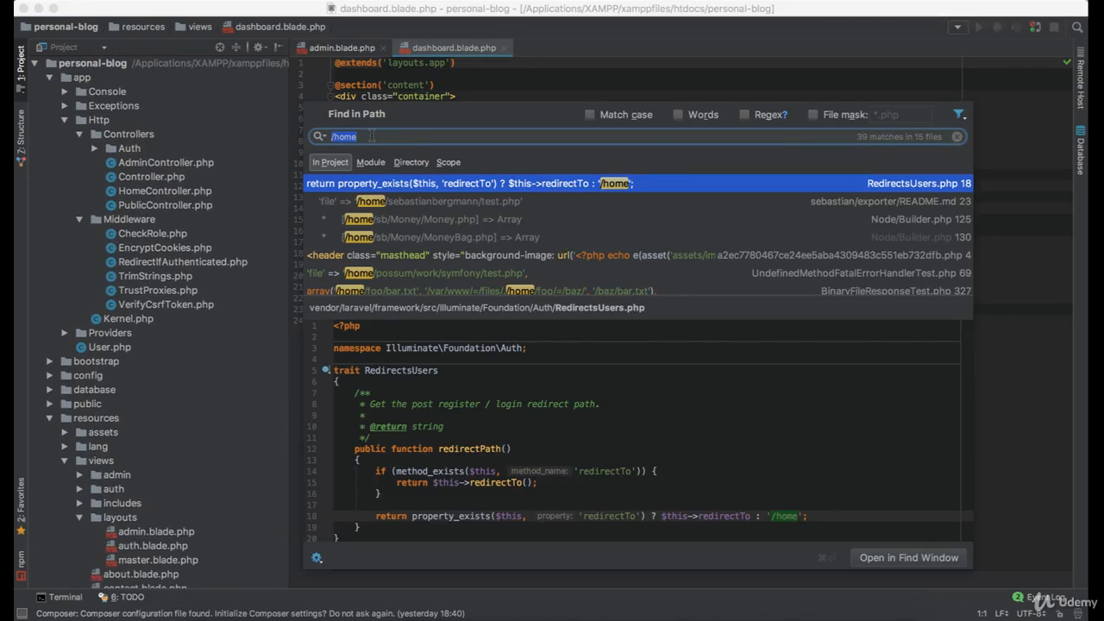
# Change HomeController's index to return view('dashboard') instead of view('home')
pyautogui.write("view('d');")
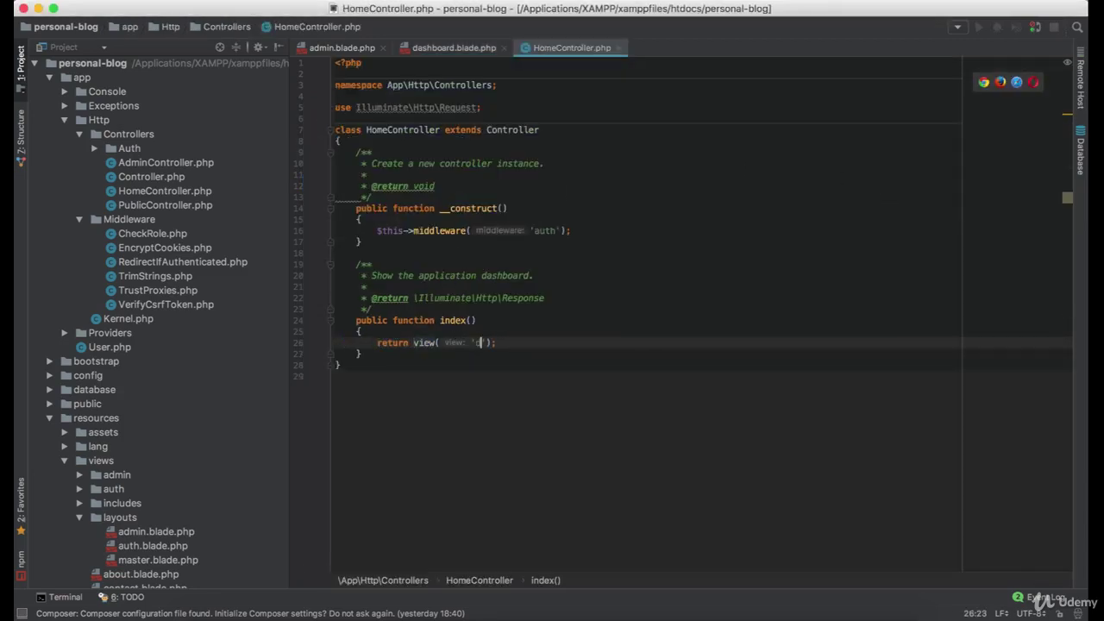
pyautogui.write('dashboard')
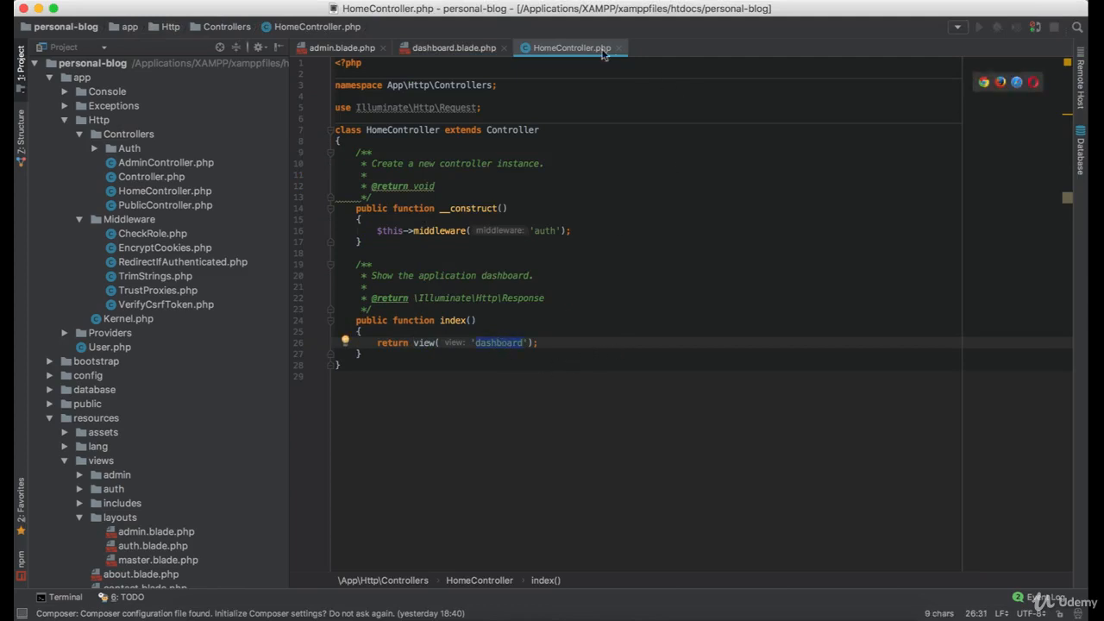
pyautogui.click(452, 49)
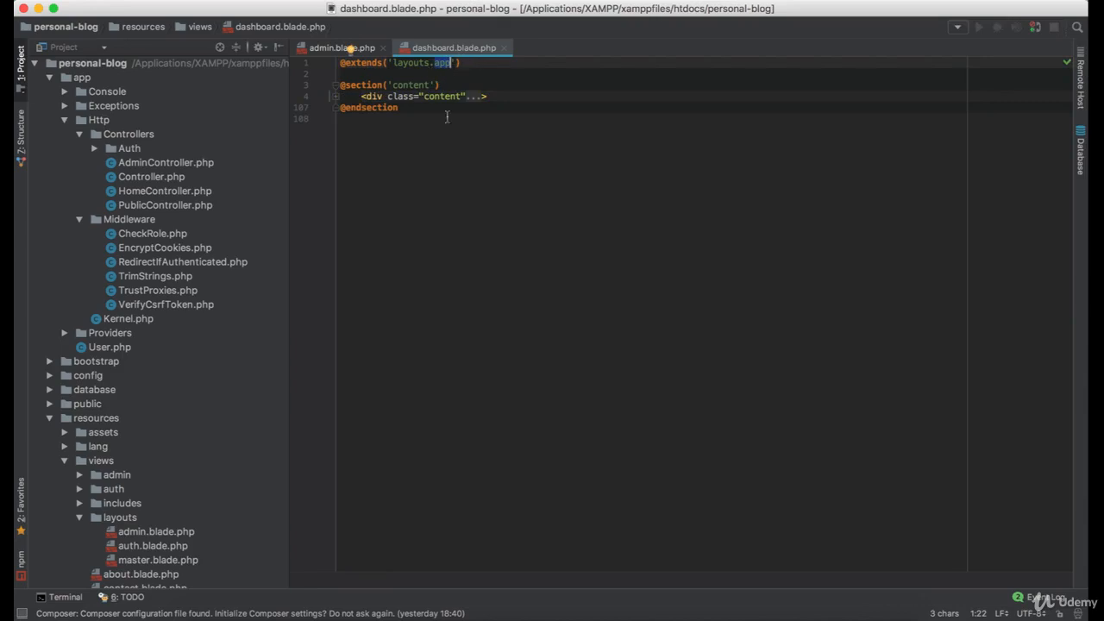
pyautogui.write('admin')
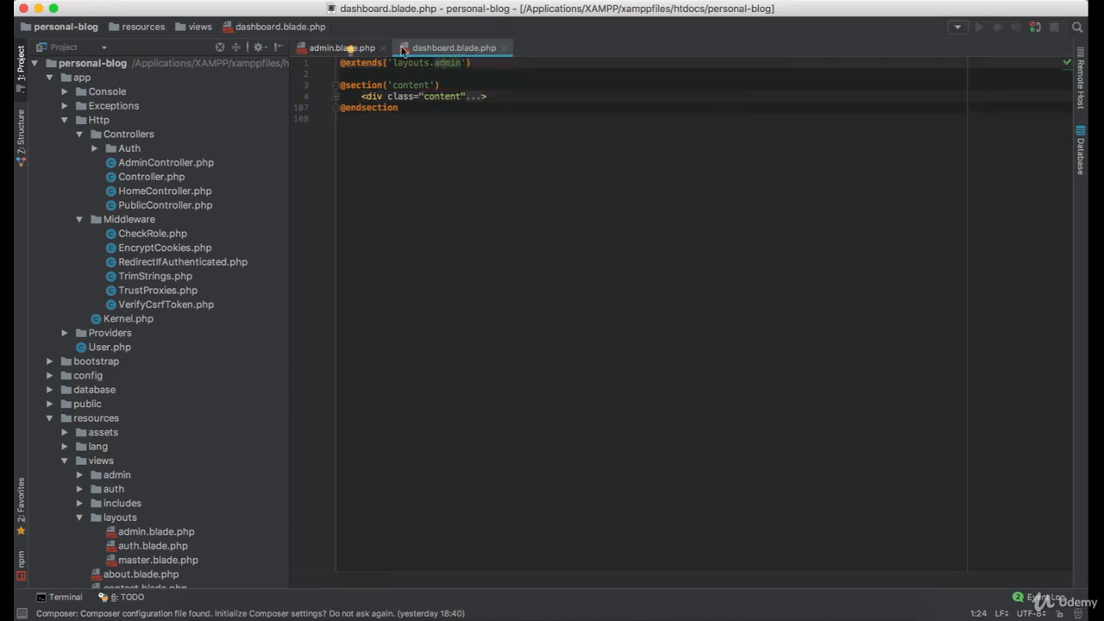
pyautogui.click(345, 48)
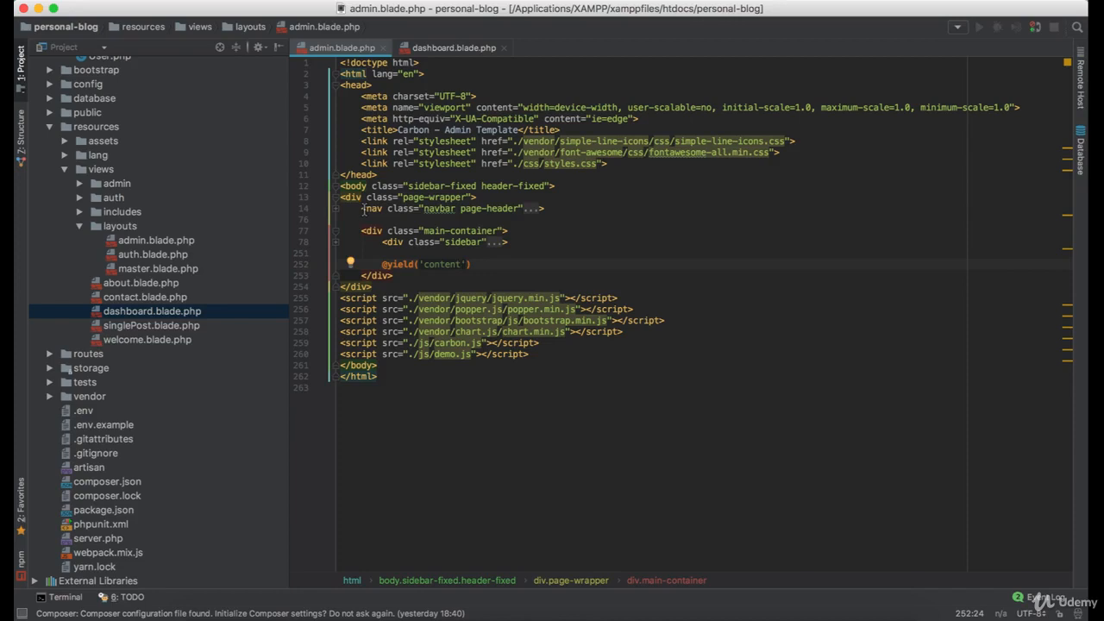
pyautogui.moveTo(113, 248)
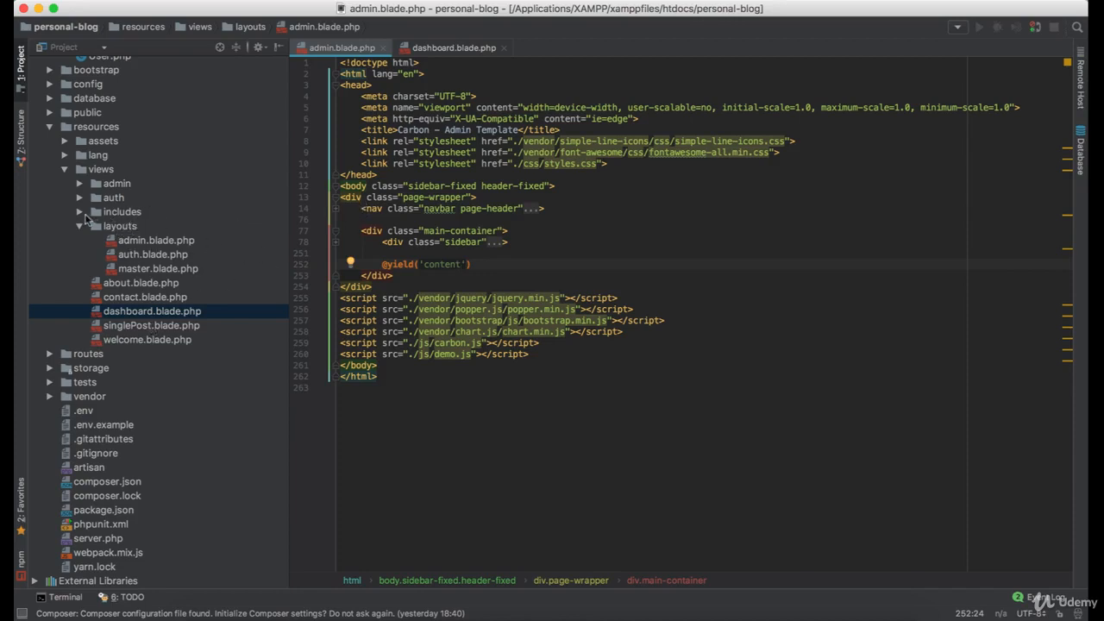
# Create an admin directory inside the views includes folder
pyautogui.rightClick(120, 210)
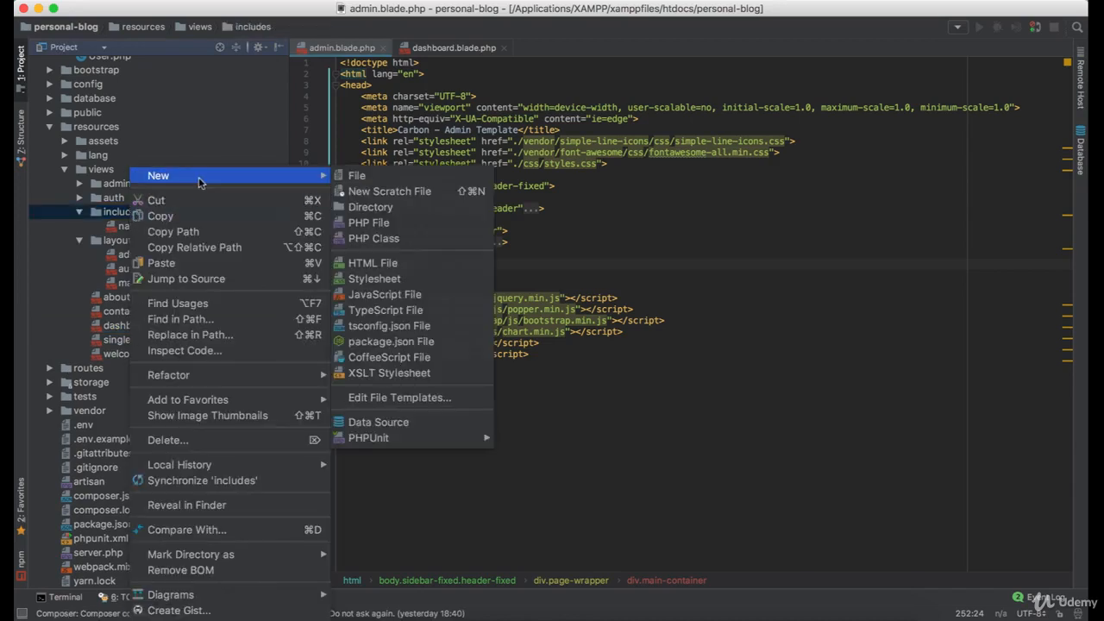
pyautogui.moveTo(371, 207)
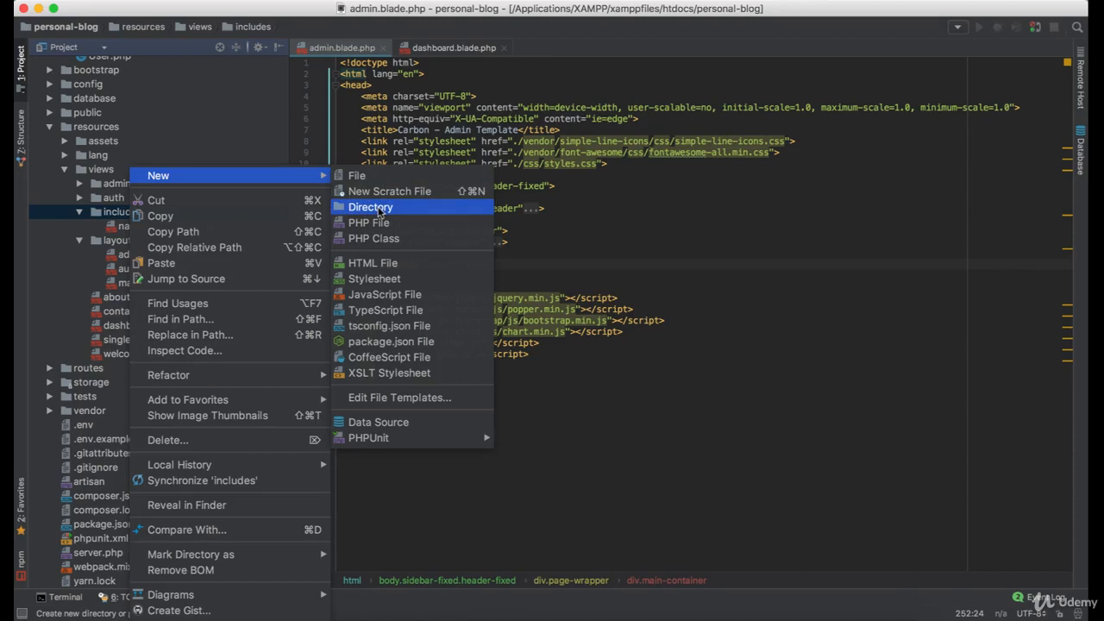
pyautogui.click(371, 207)
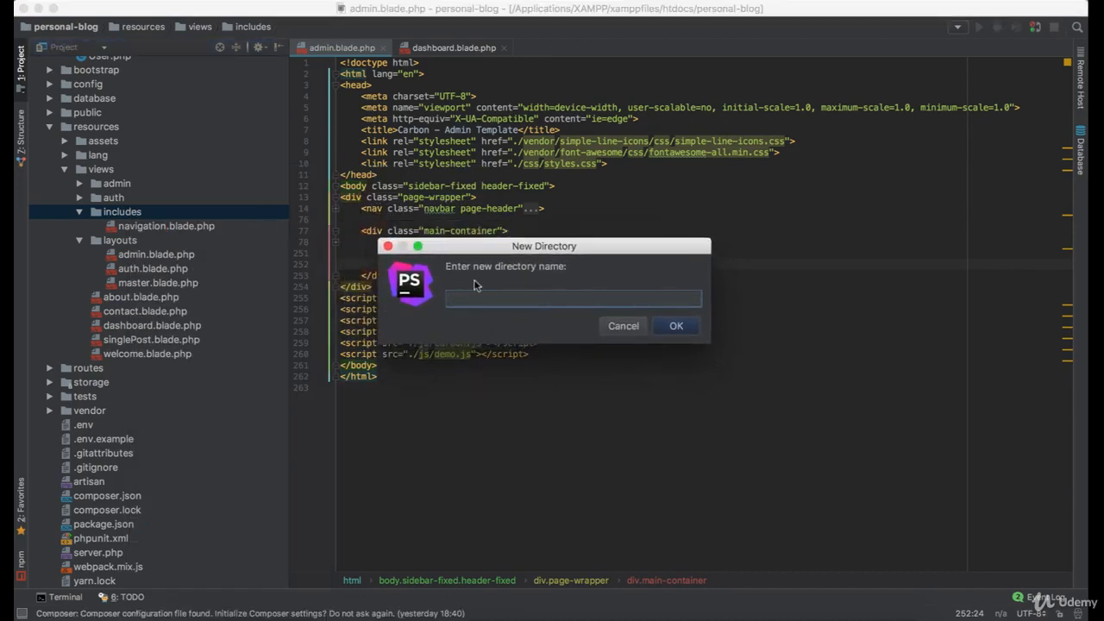
pyautogui.write('d')
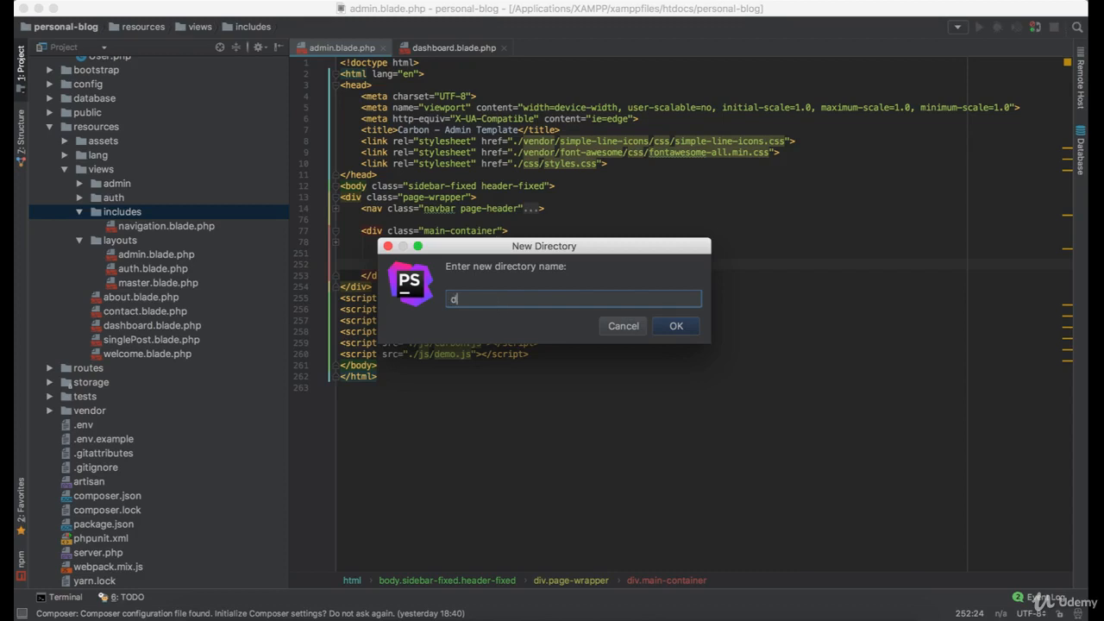
pyautogui.click(676, 324)
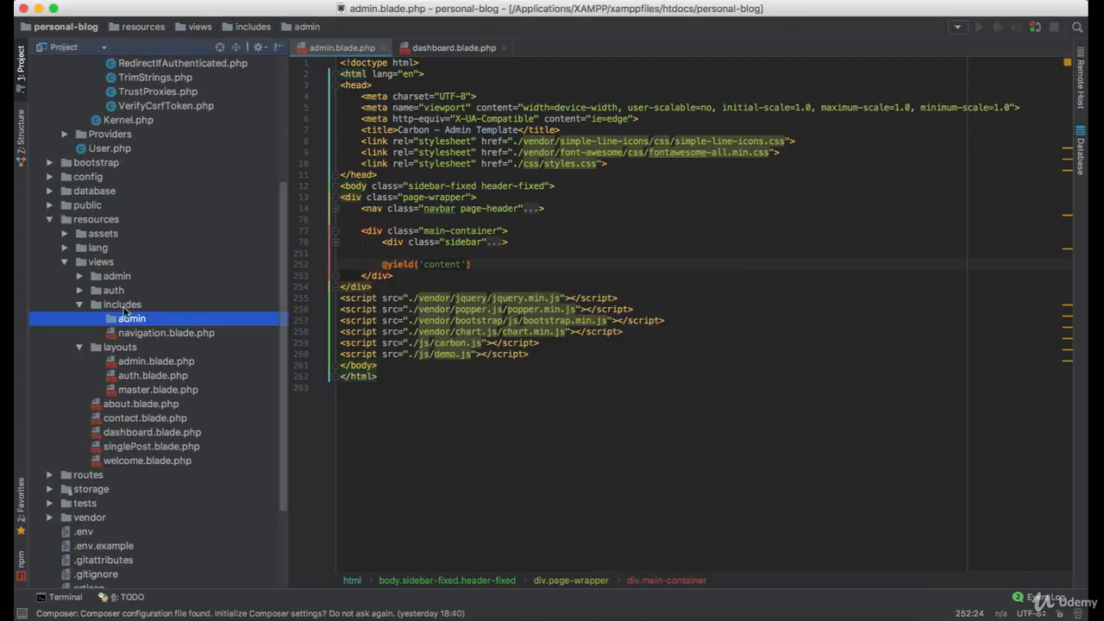
# Create an empty headerNavigation.blade.php file inside includes/admin
pyautogui.rightClick(132, 317)
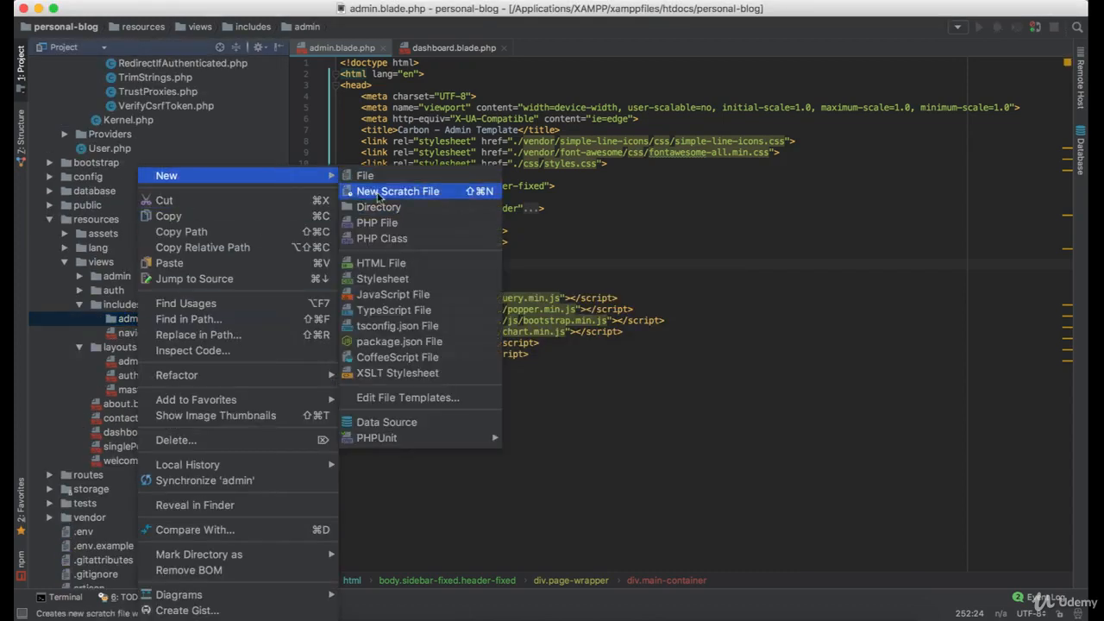
pyautogui.click(364, 176)
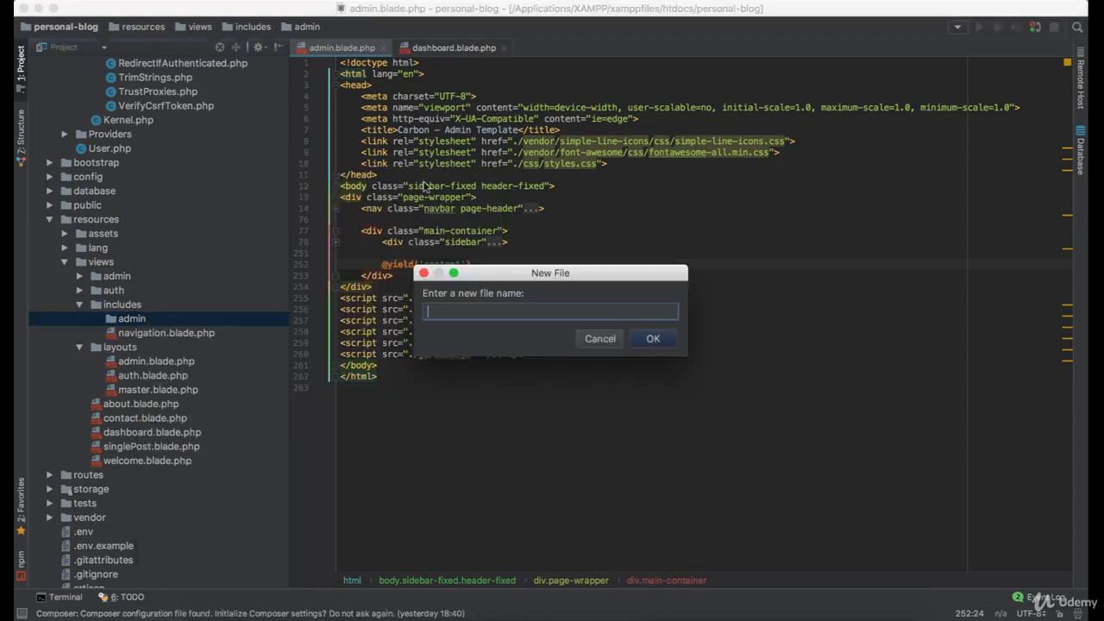
pyautogui.moveTo(548, 272); pyautogui.dragTo(579, 287)
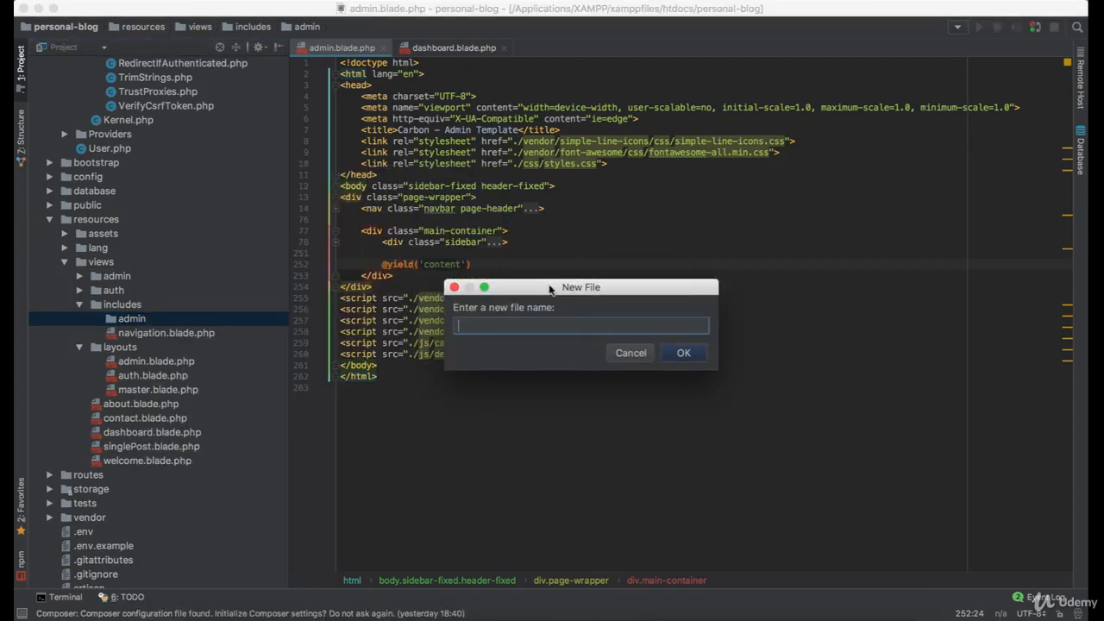
pyautogui.write('headerNa')
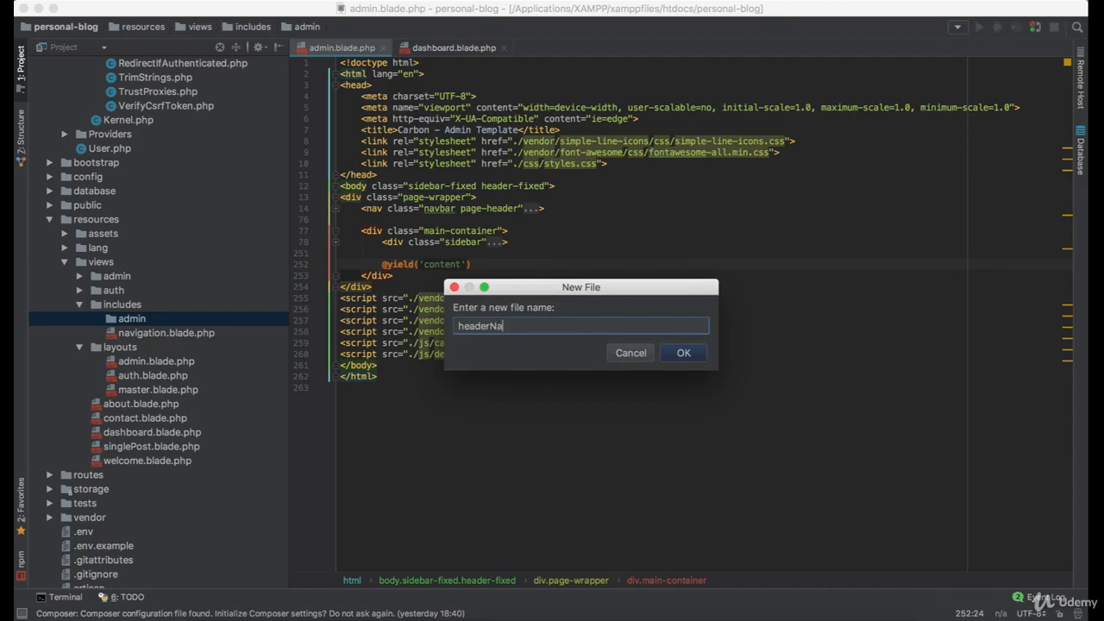
pyautogui.write('vigation')
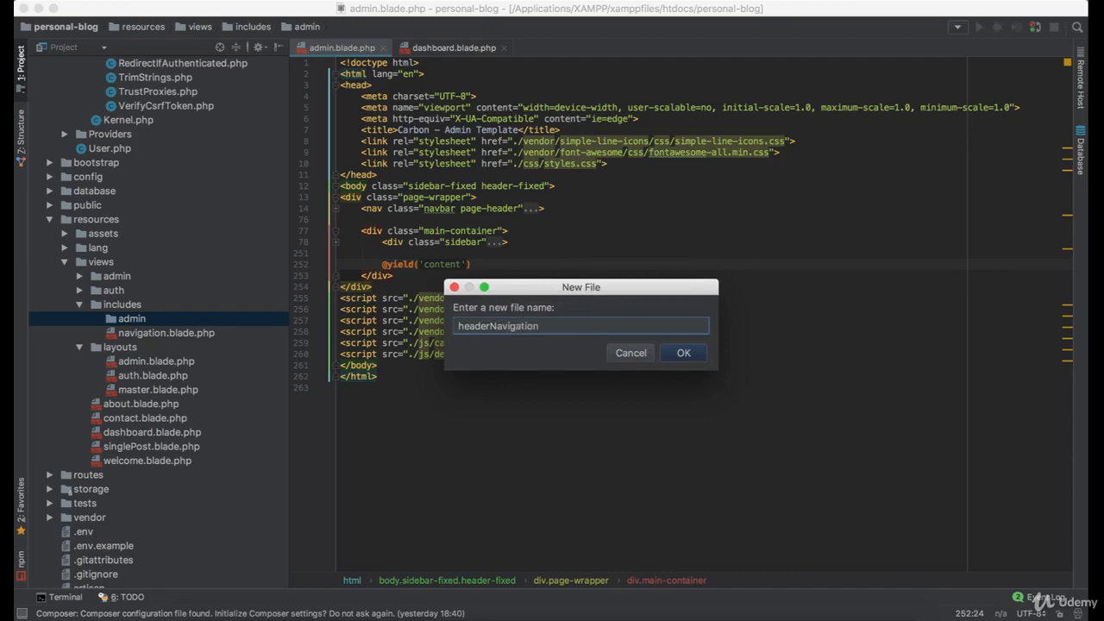
pyautogui.write('.blade.')
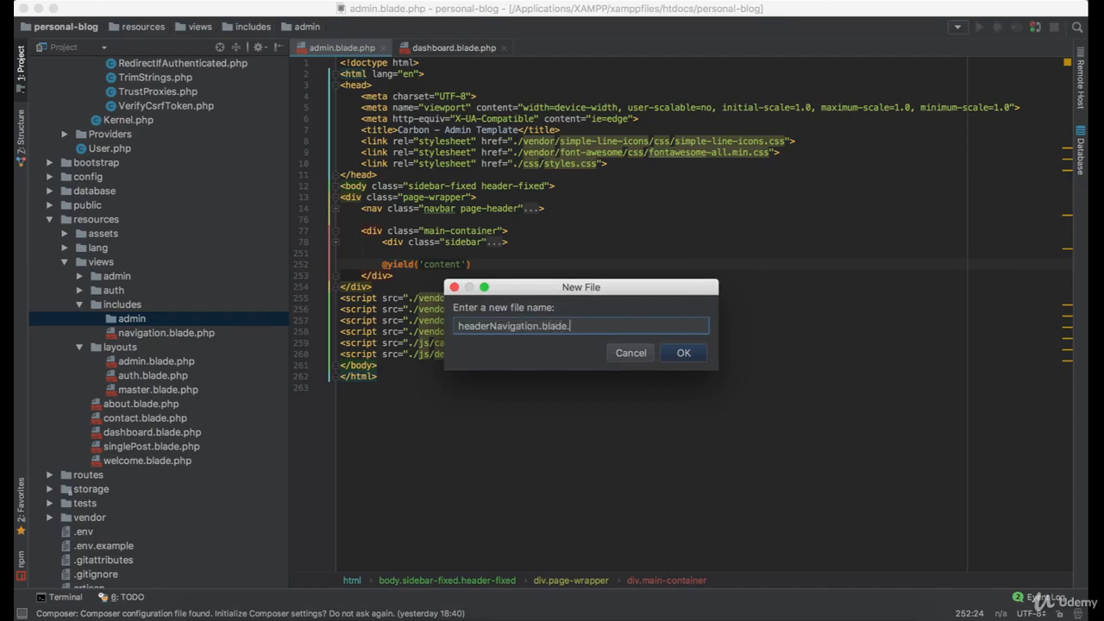
pyautogui.click(683, 352)
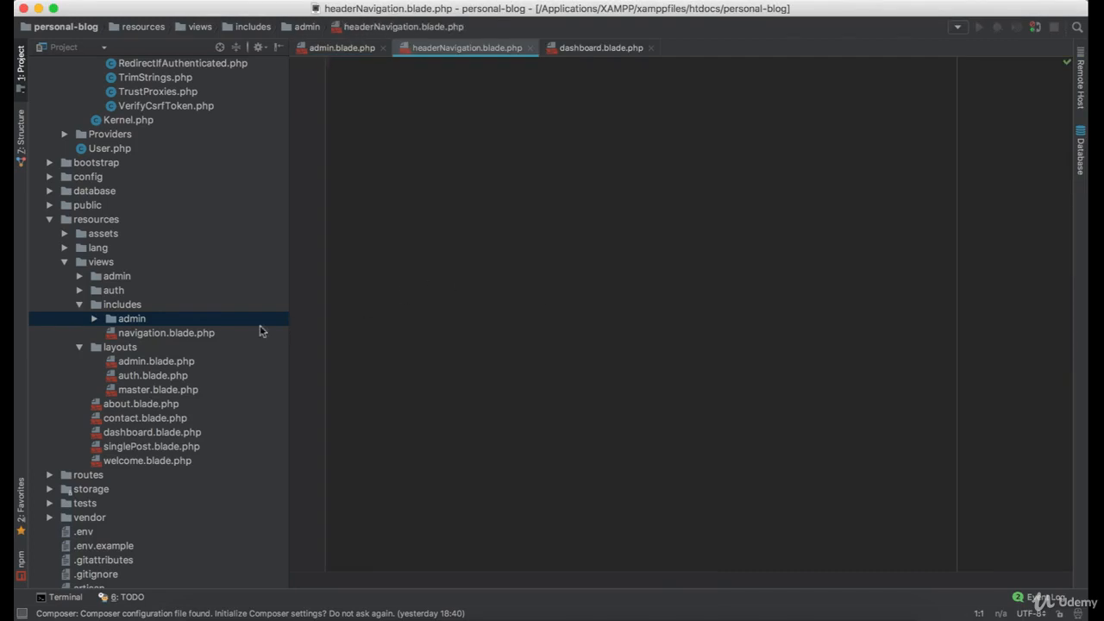
pyautogui.click(131, 317)
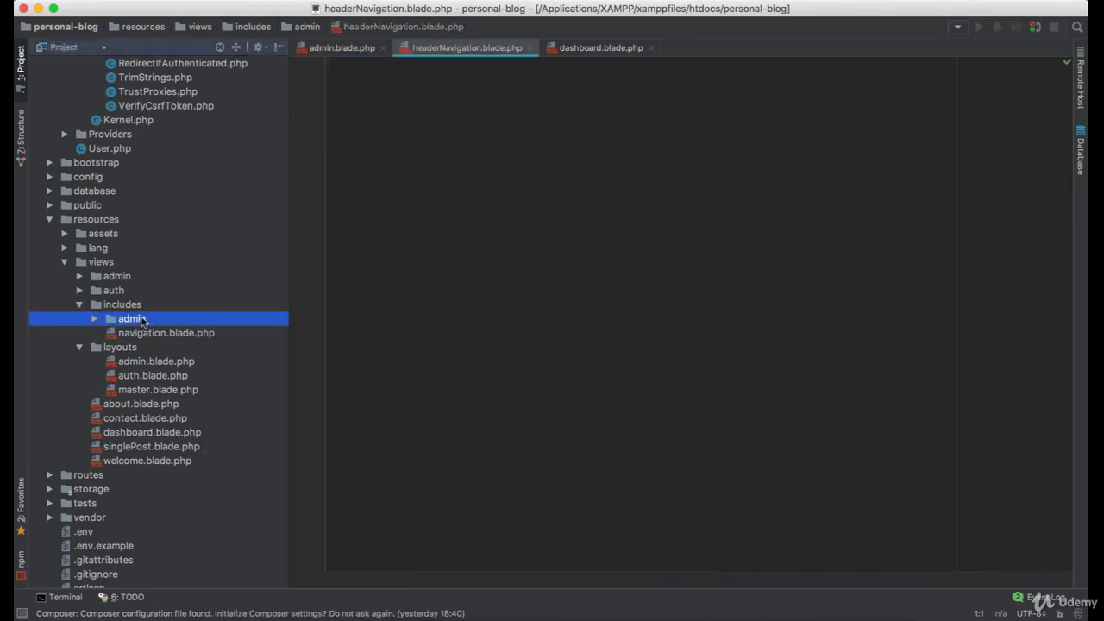
pyautogui.rightClick(131, 317)
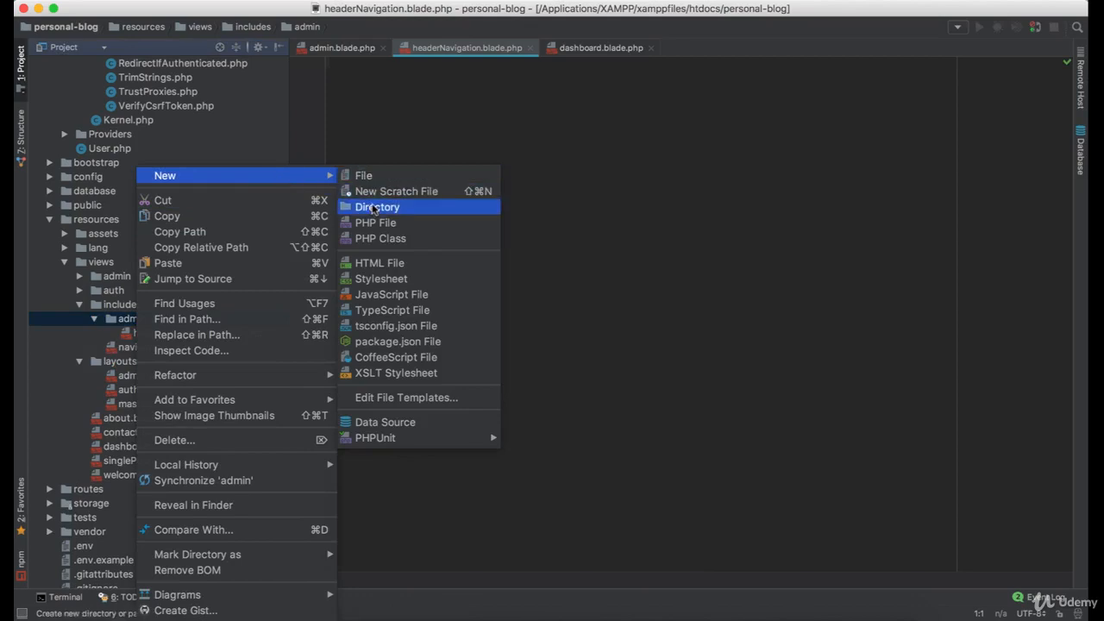
pyautogui.moveTo(362, 176)
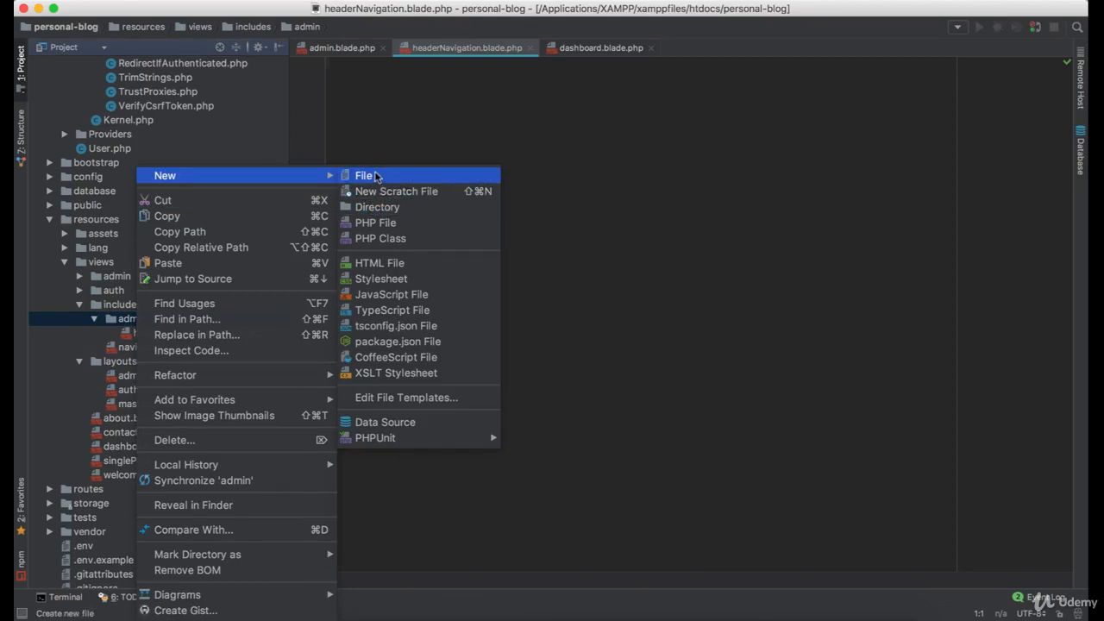
# Create an empty sidebarNavigation.blade.php file beside headerNavigation in includes/admin
pyautogui.click(362, 175)
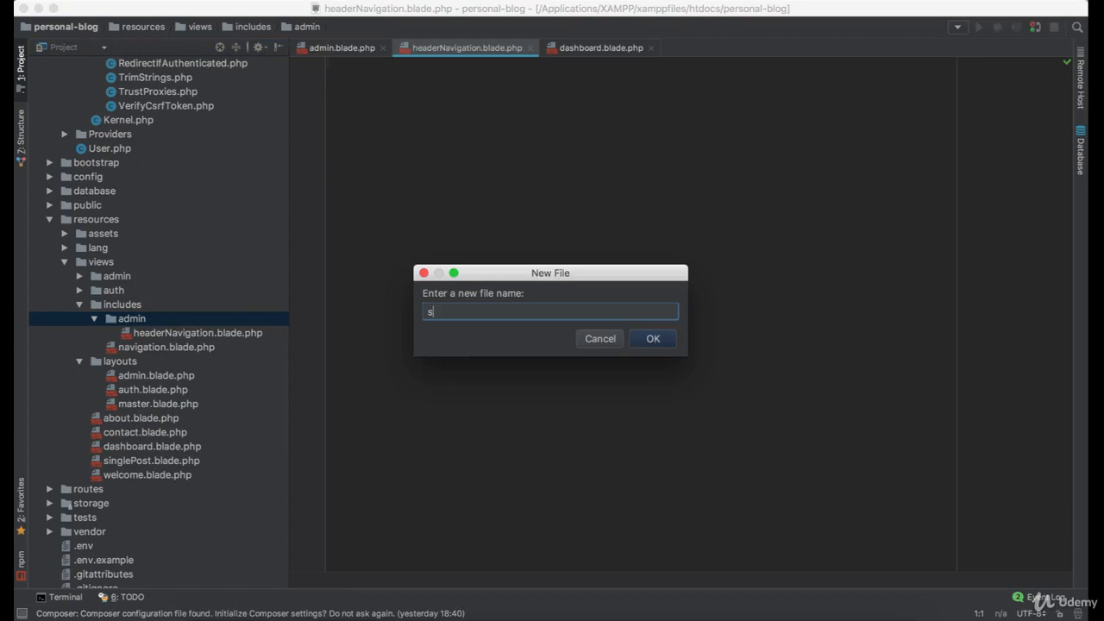
pyautogui.write('idebarN')
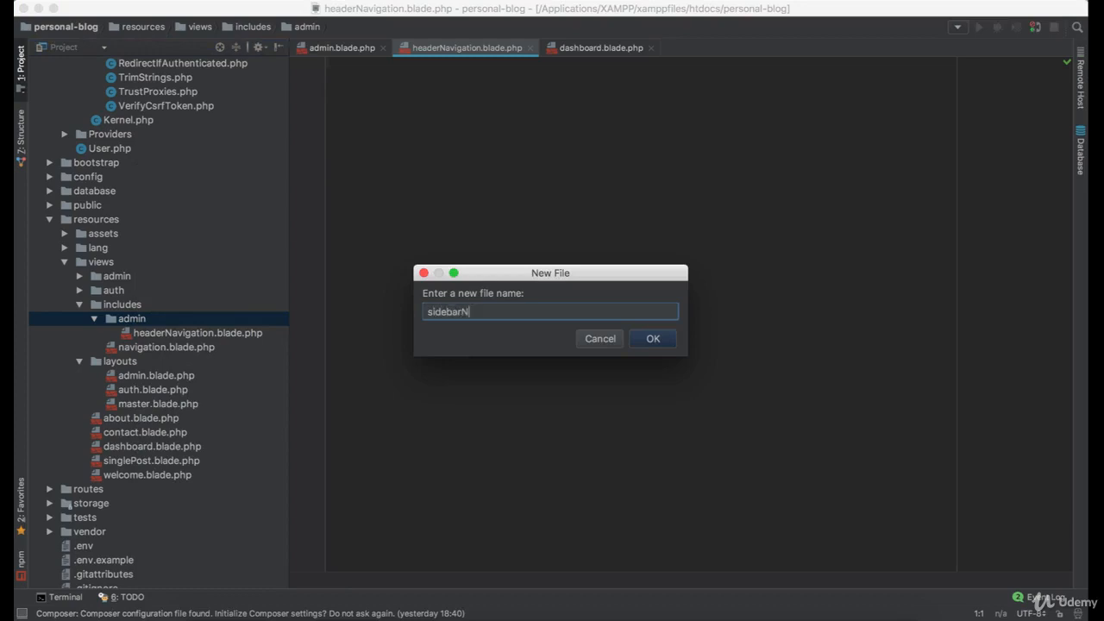
pyautogui.write('avigation.blade.php')
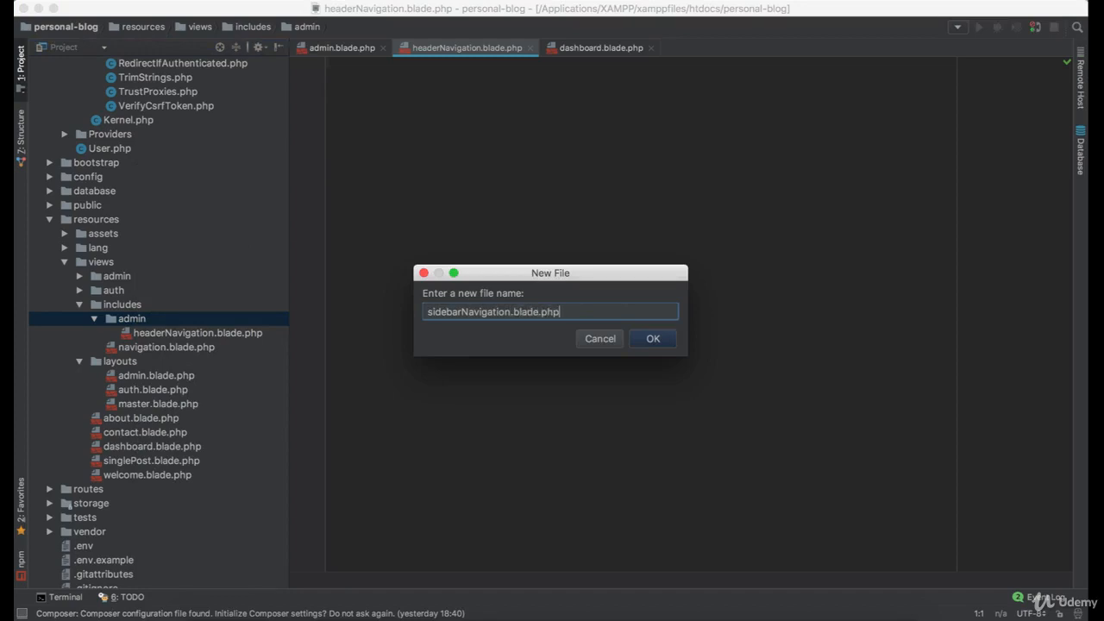
pyautogui.click(652, 338)
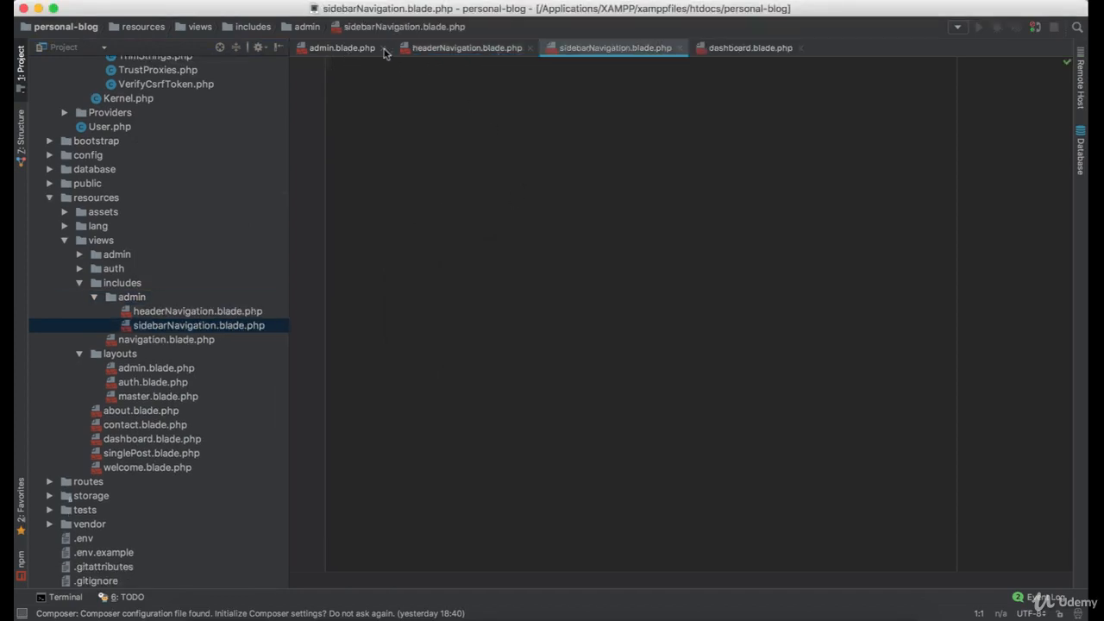
pyautogui.click(338, 48)
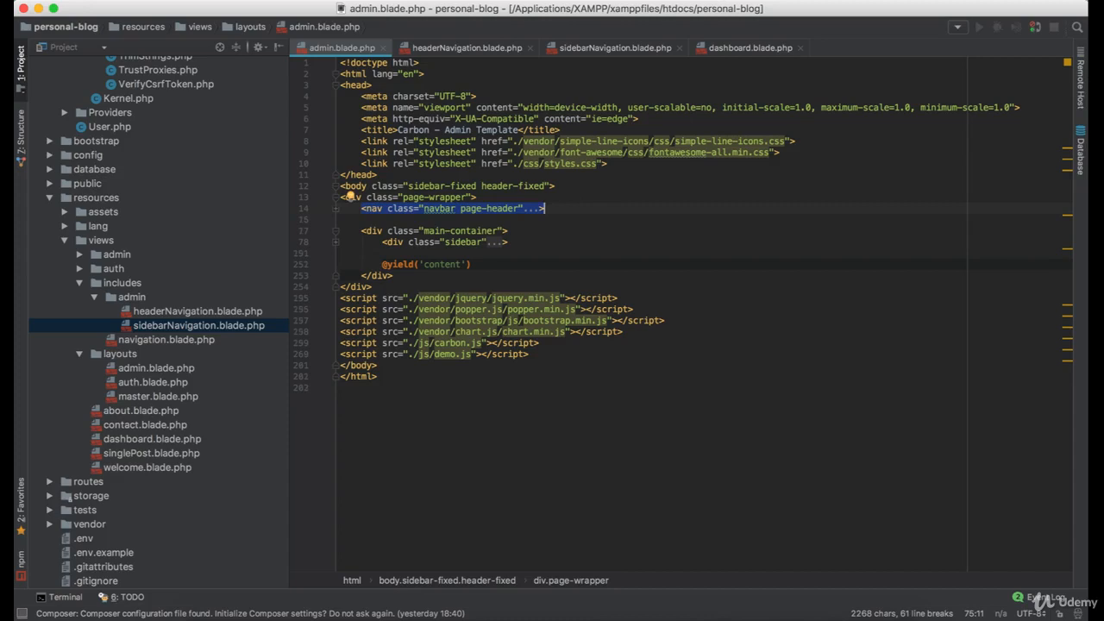
pyautogui.click(462, 48)
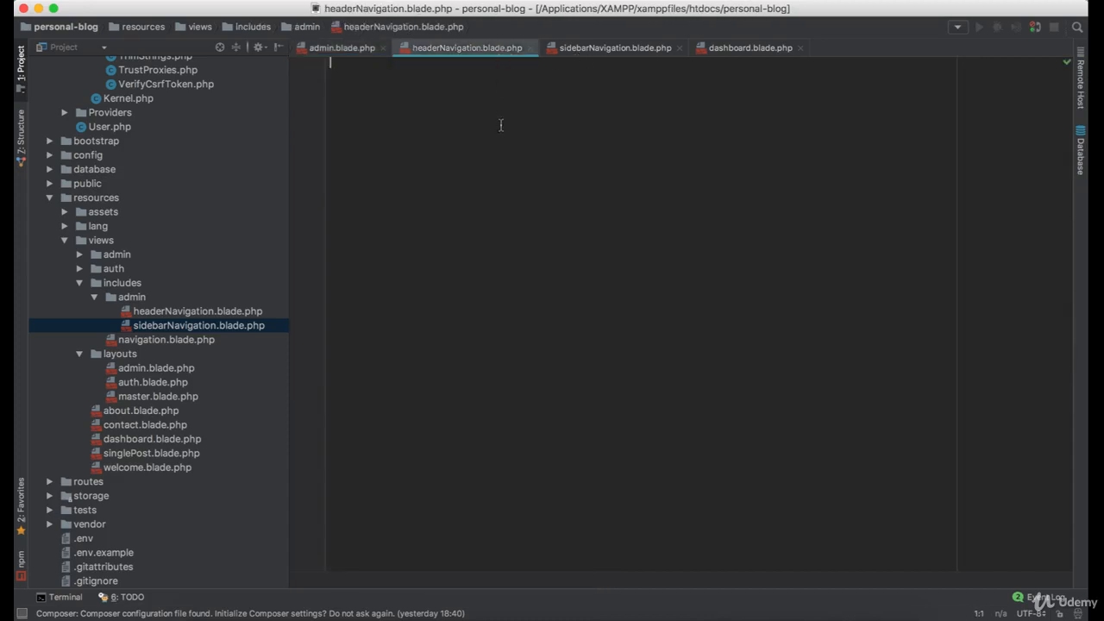
pyautogui.click(341, 48)
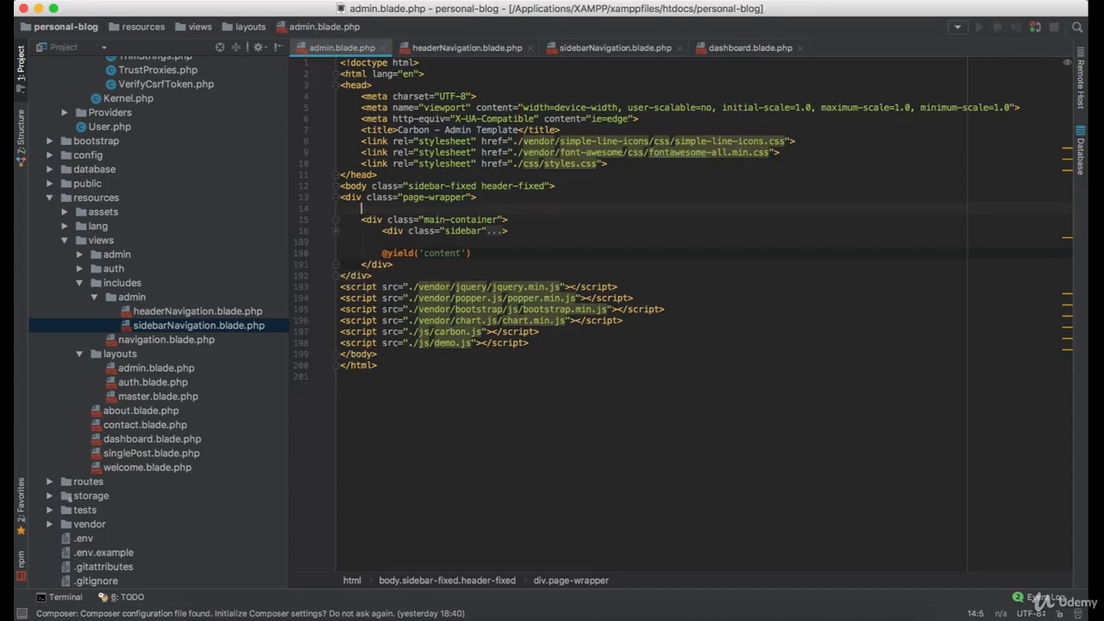
pyautogui.write('@incl')
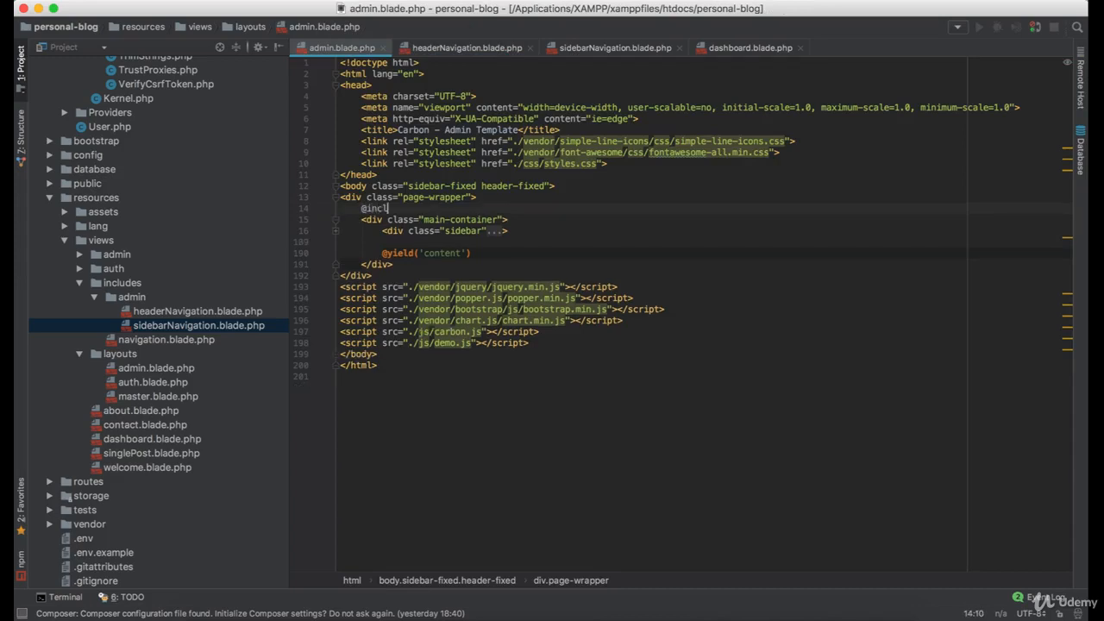
pyautogui.write("ude('in")
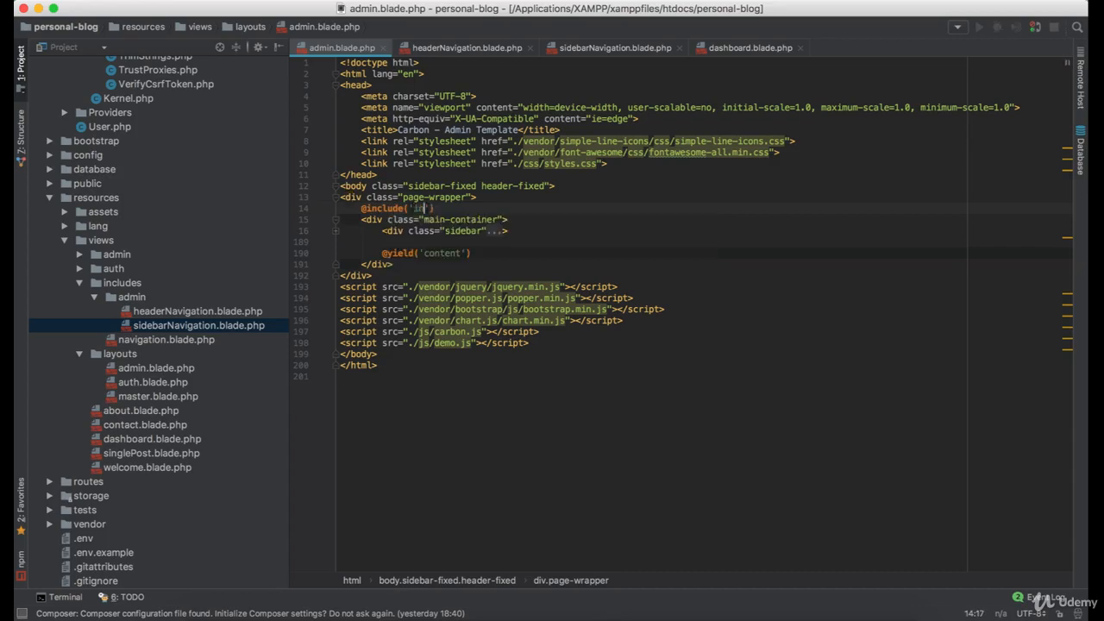
pyautogui.write('cludes.admin.headerNavigation')
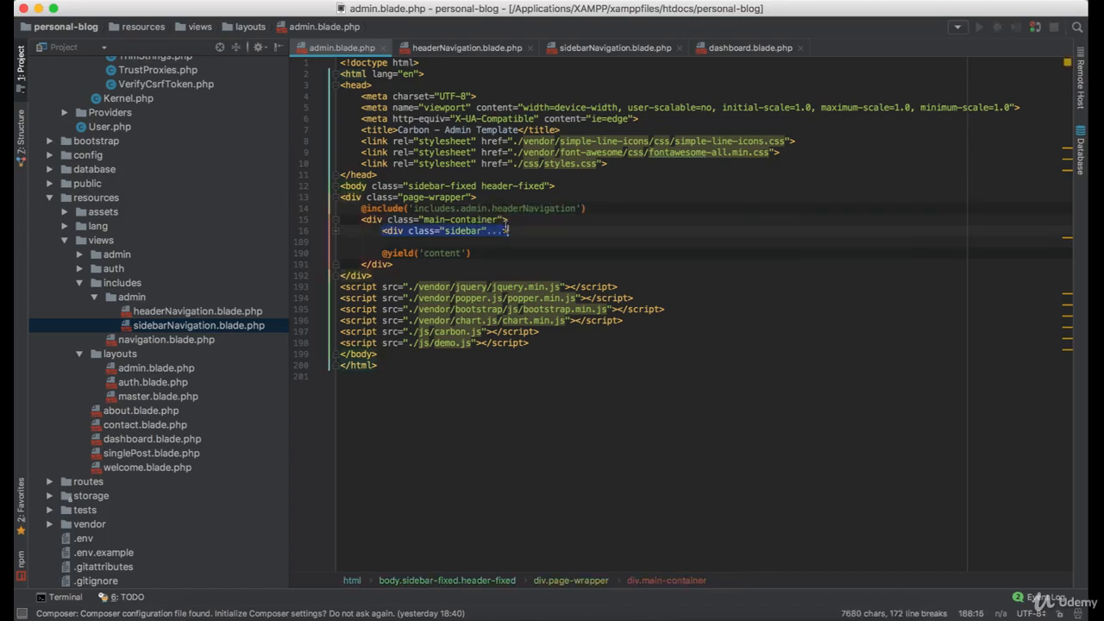
pyautogui.click(606, 49)
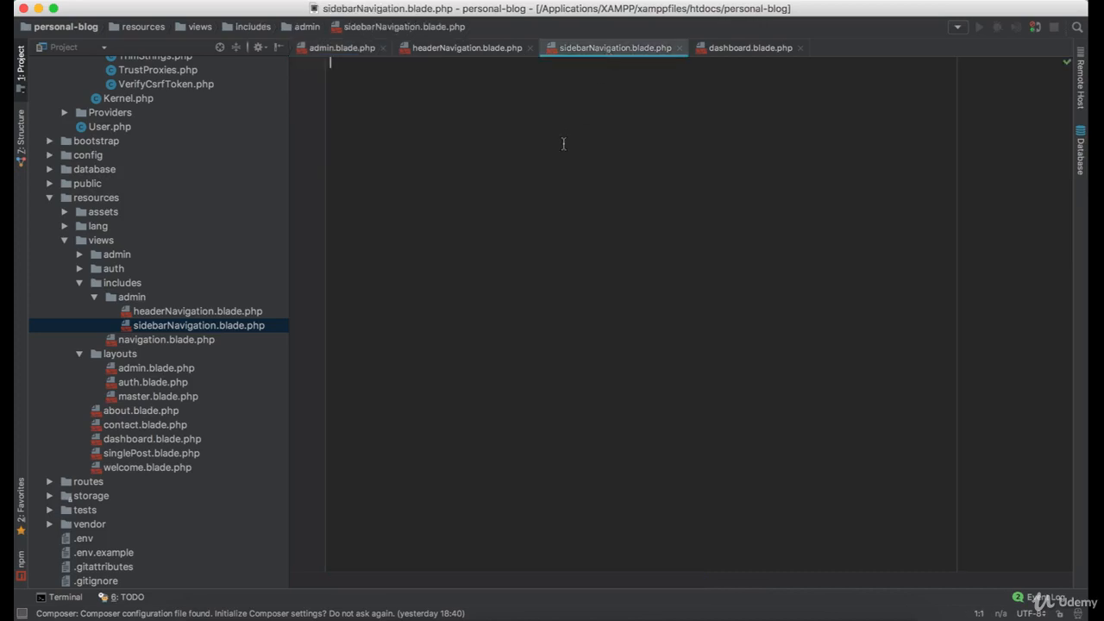
pyautogui.click(341, 49)
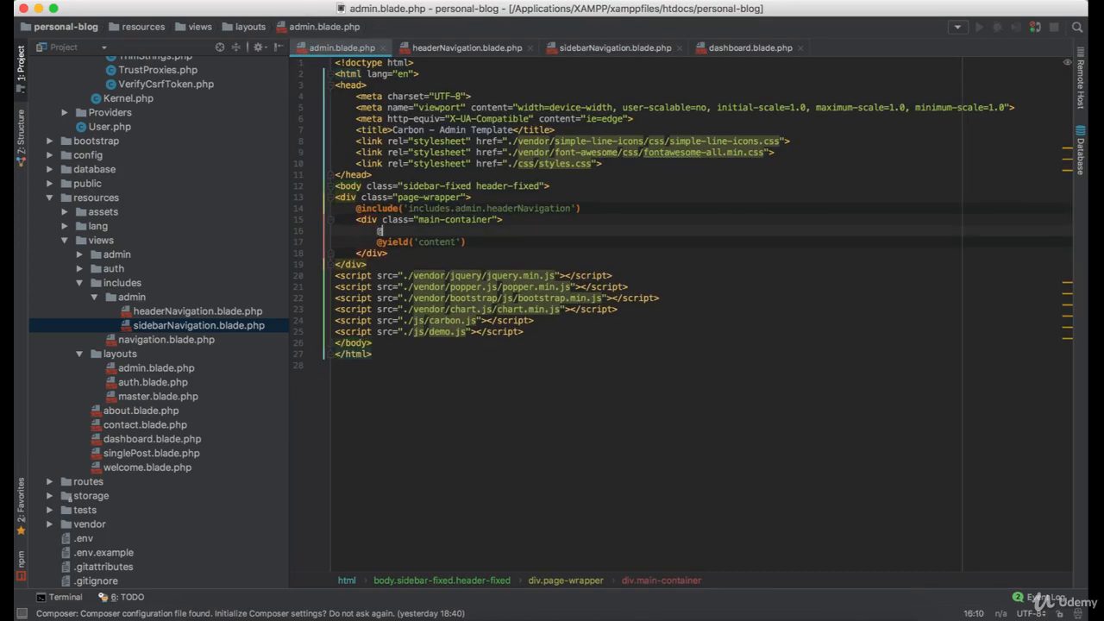
pyautogui.write('@includes')
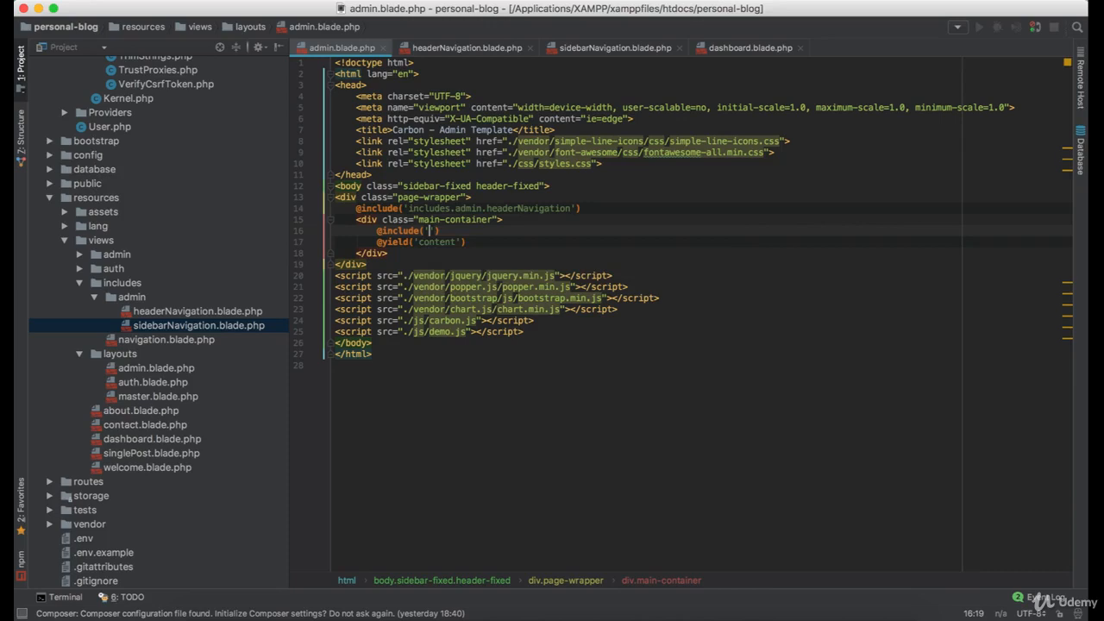
pyautogui.write('includes.admin.sidebarNavigation')
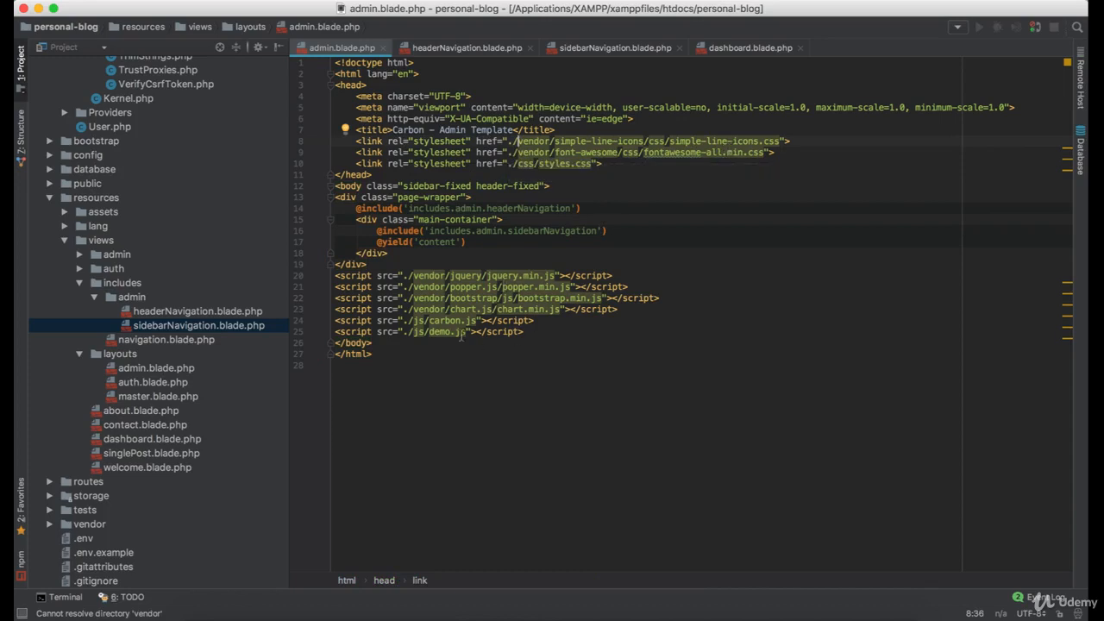
pyautogui.moveTo(649, 129)
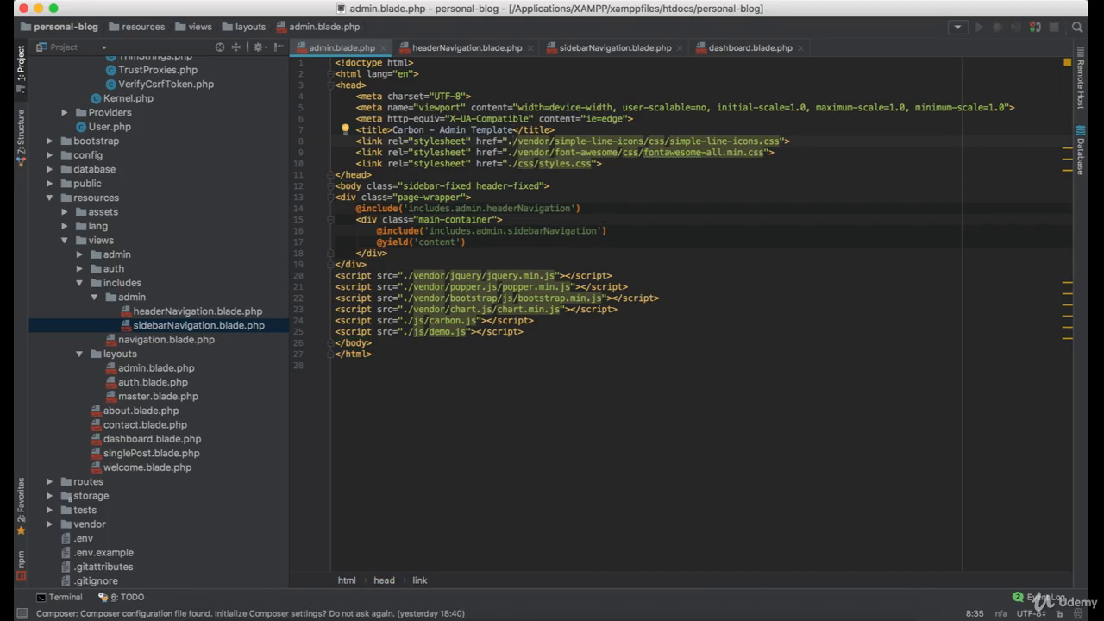
# Wrap the three stylesheet hrefs in {{ asset('admin/assets/...') }}
pyautogui.click(507, 141)
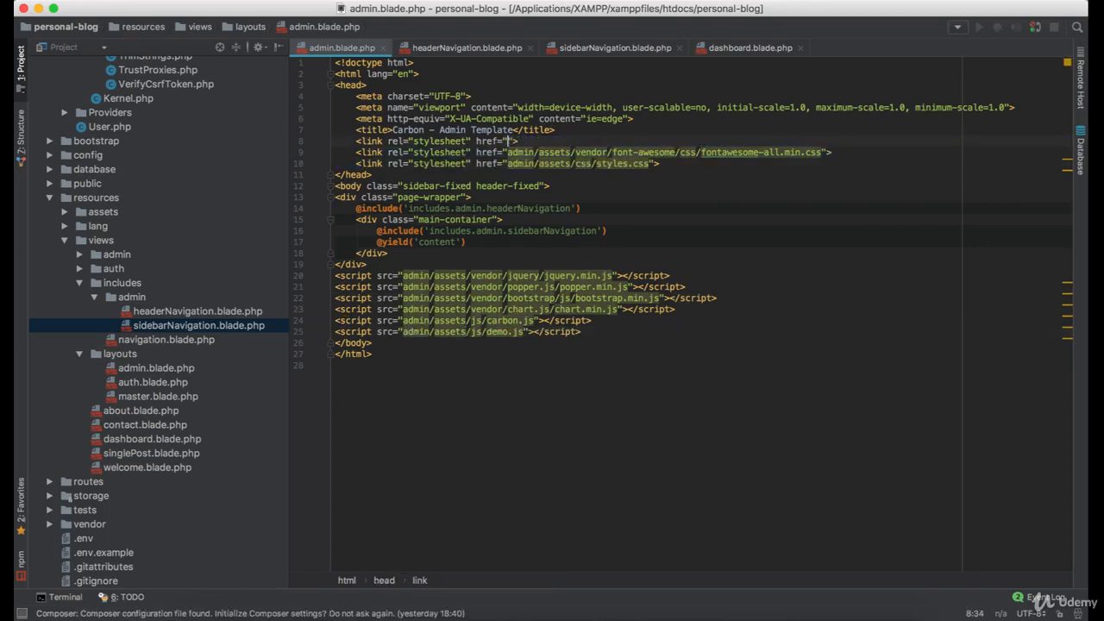
pyautogui.write('{{ asset() }}')
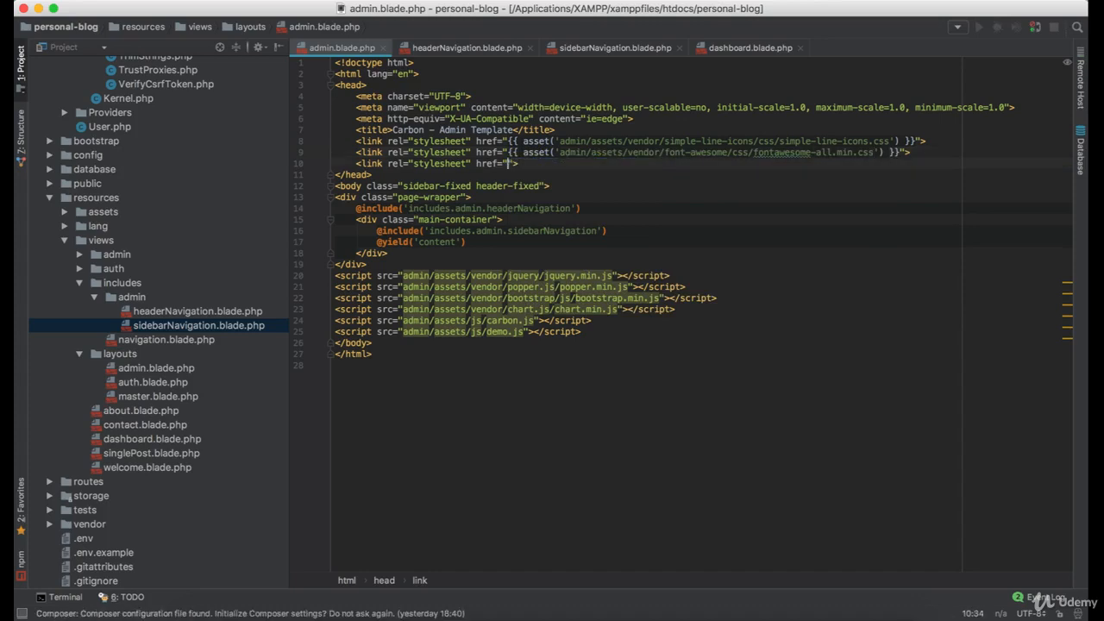
pyautogui.write('ass')
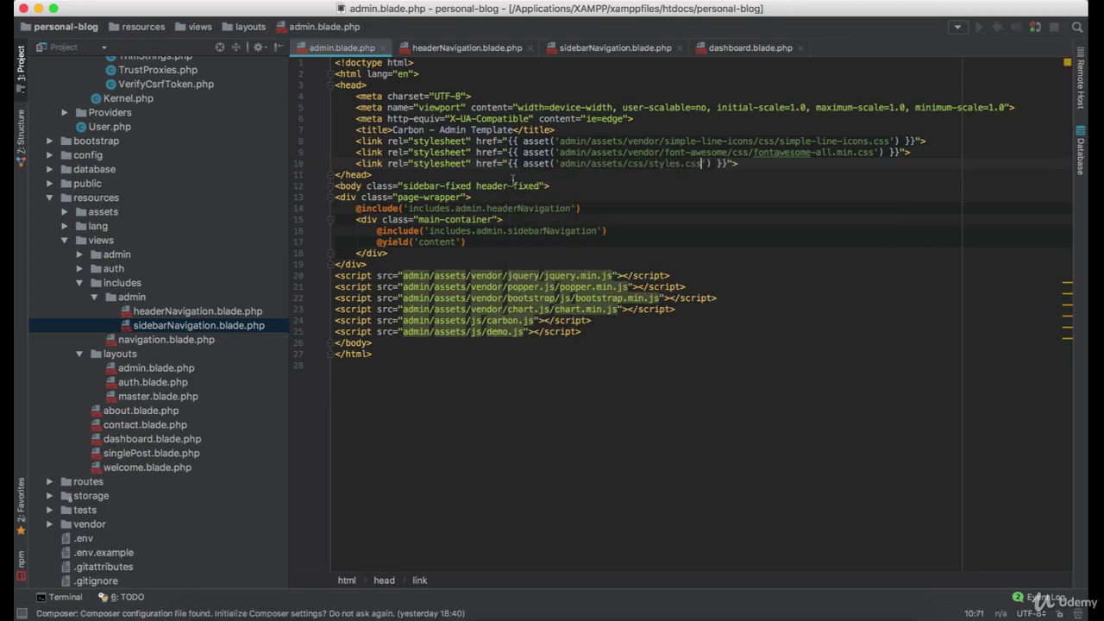
pyautogui.moveTo(411, 276)
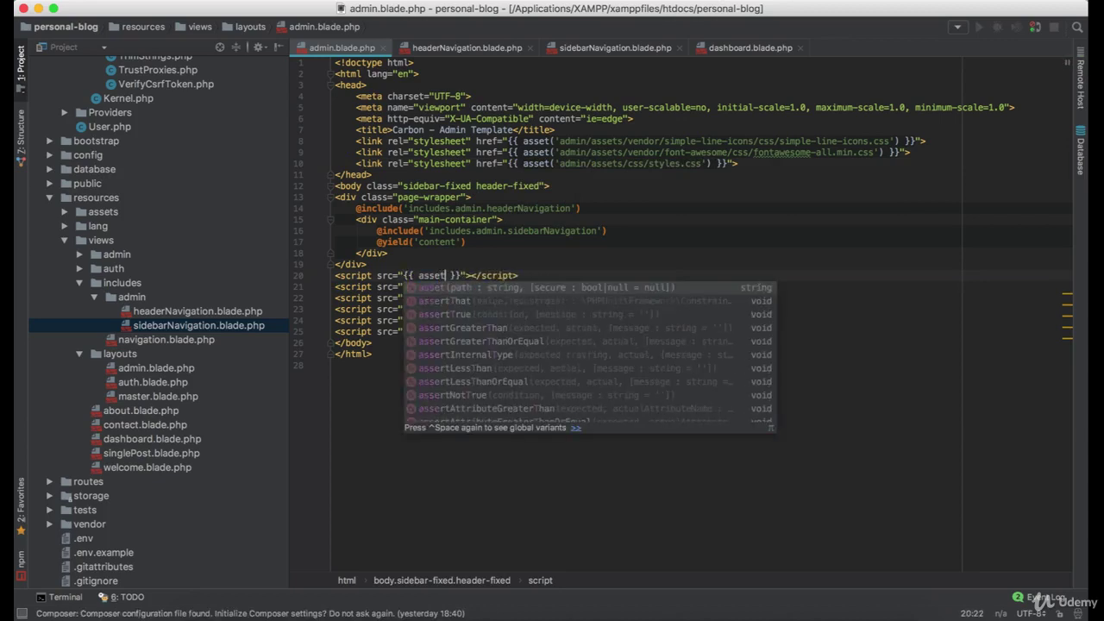
# Load jquery, bootstrap and chart.js scripts through {{ asset('admin/assets/vendor/...') }}
pyautogui.write("admin/assets/vendor/jquery/jquery.min.js')")
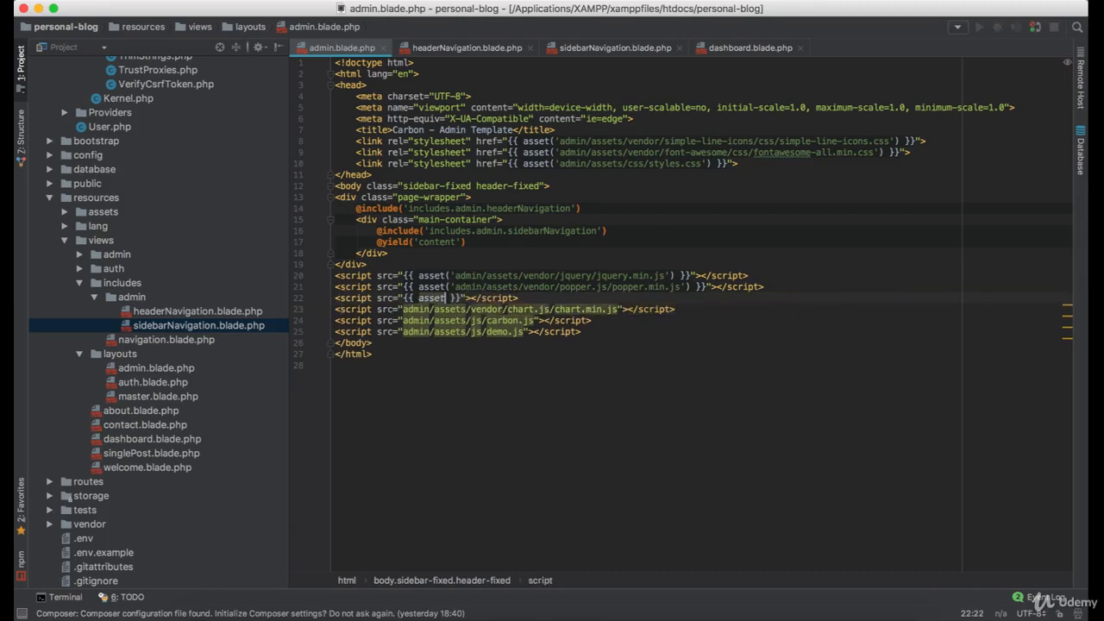
pyautogui.write('admin/assets/vendor/bootstrap/js/bootstrap.min.js')
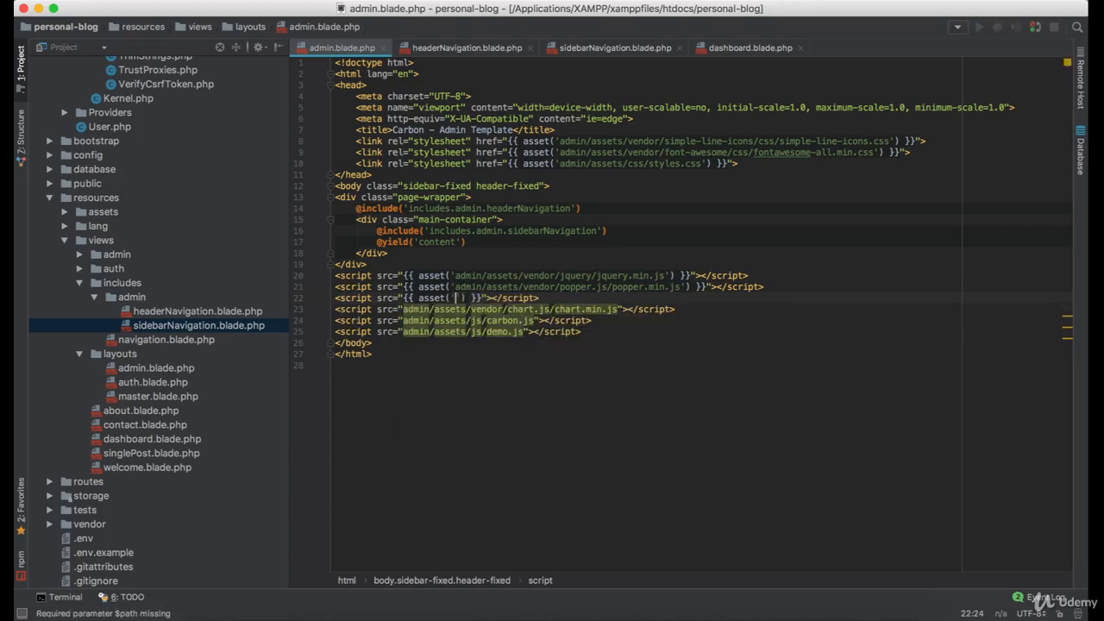
pyautogui.write('admin/assets/vendor/bootstrap/js/bootstrap.min.js')
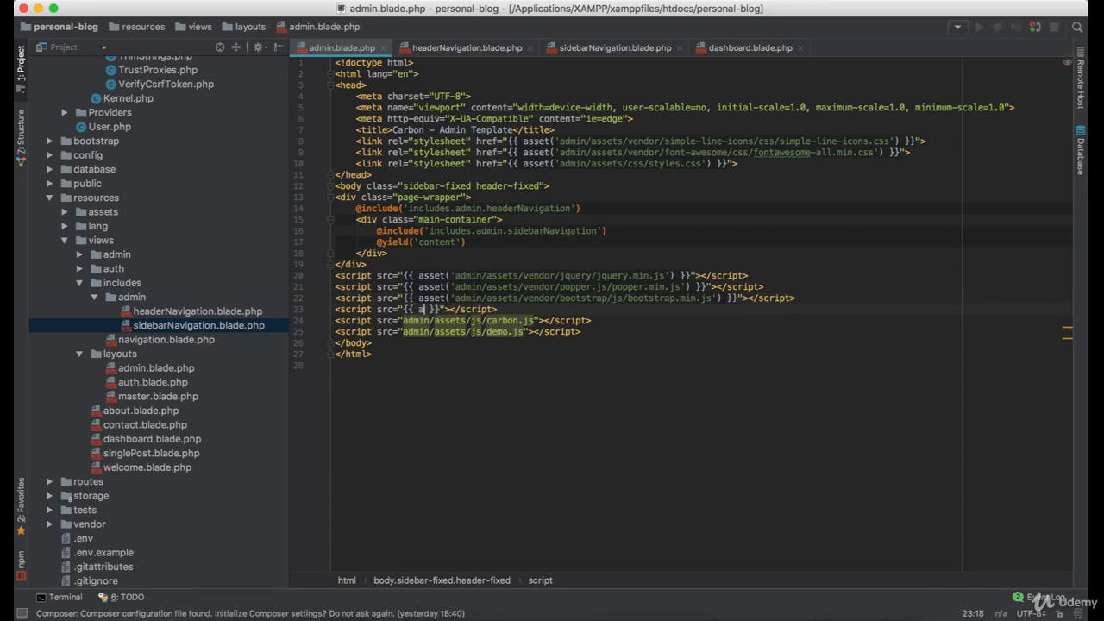
pyautogui.write("admin/assets/vendor/chart.js/chart.min.js')")
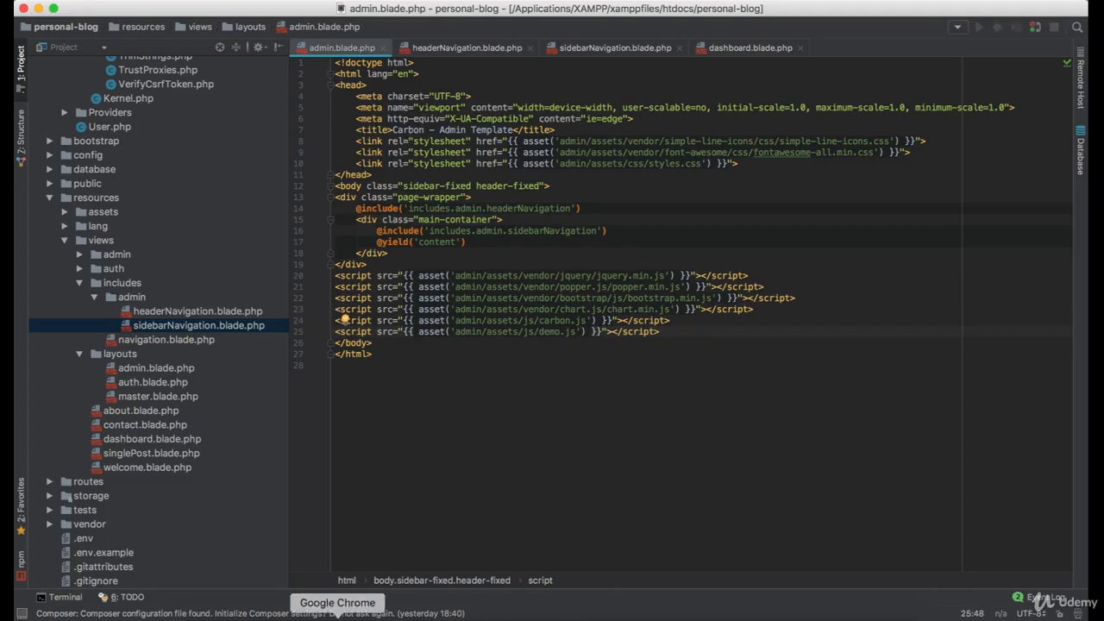
# Check the styled /dashboard page in Chrome, then return to PhpStorm
pyautogui.click(337, 602)
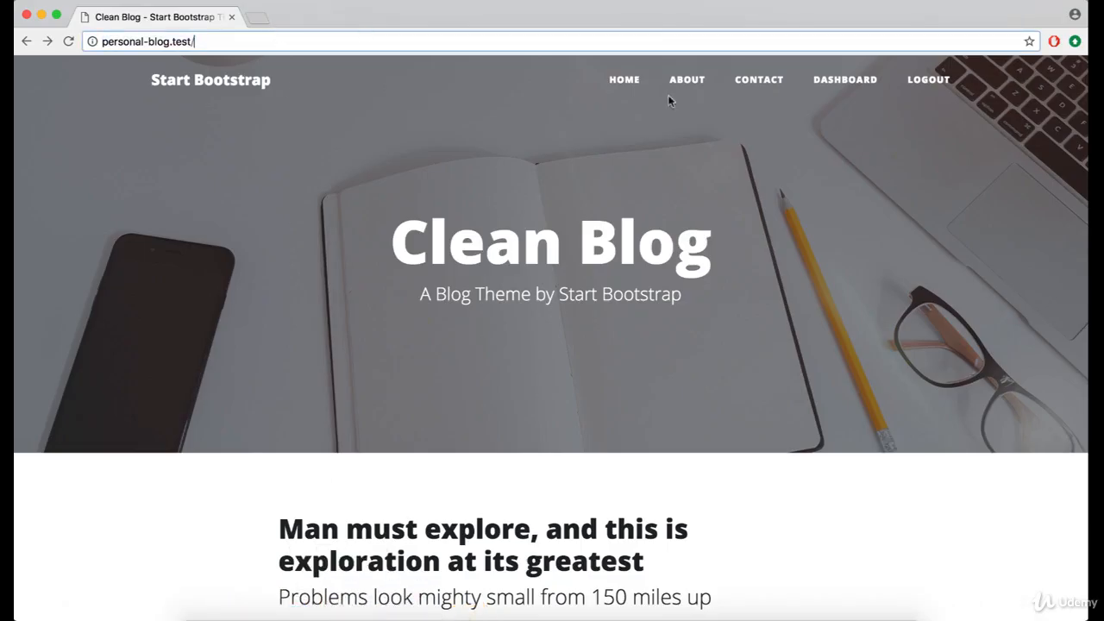
pyautogui.click(846, 81)
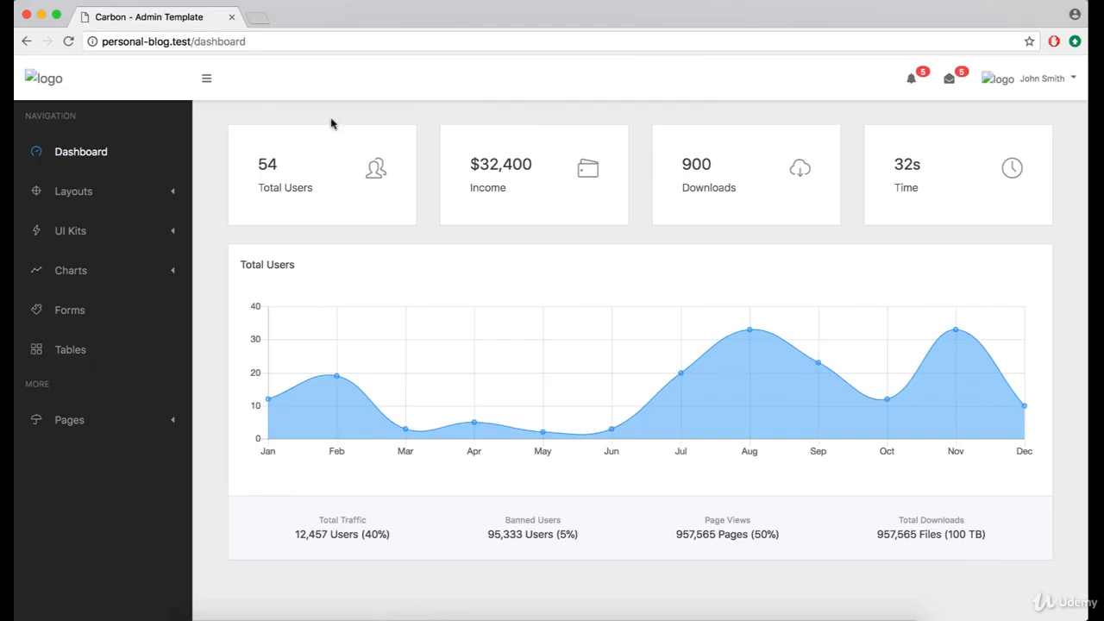
pyautogui.moveTo(207, 264)
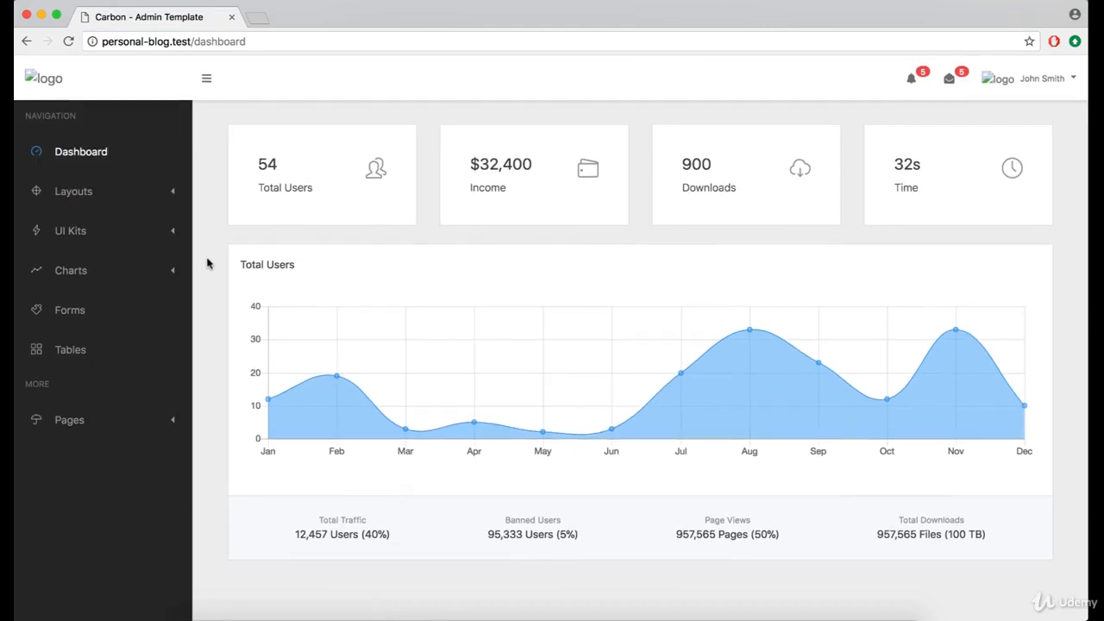
pyautogui.click(73, 190)
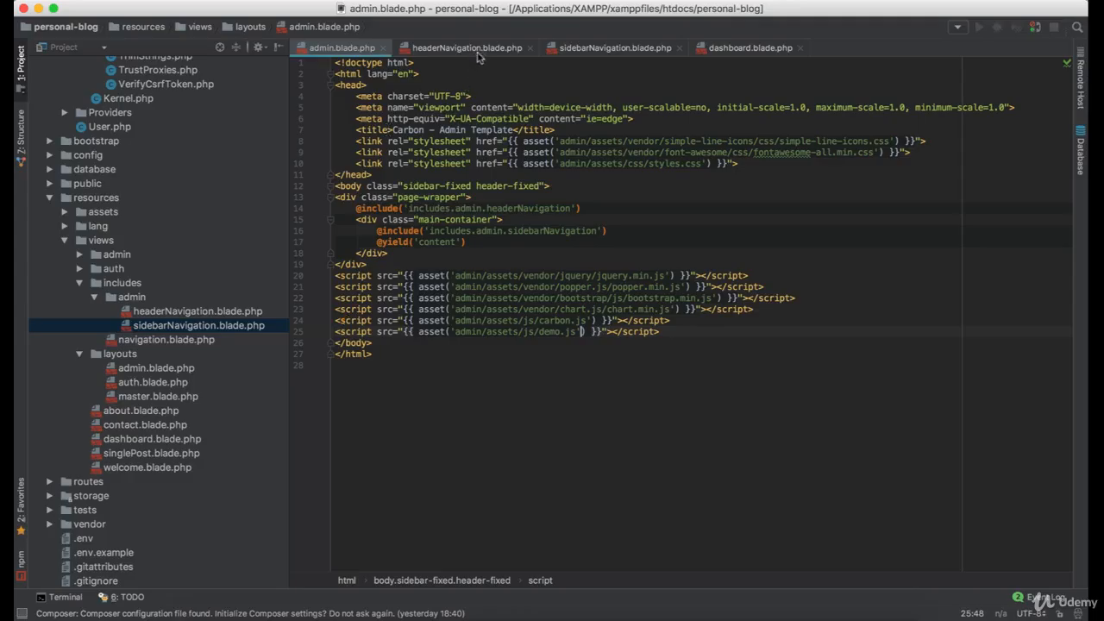
# Search sidebarNavigation for png and jpg images, finding none, then move to headerNavigation
pyautogui.click(610, 49)
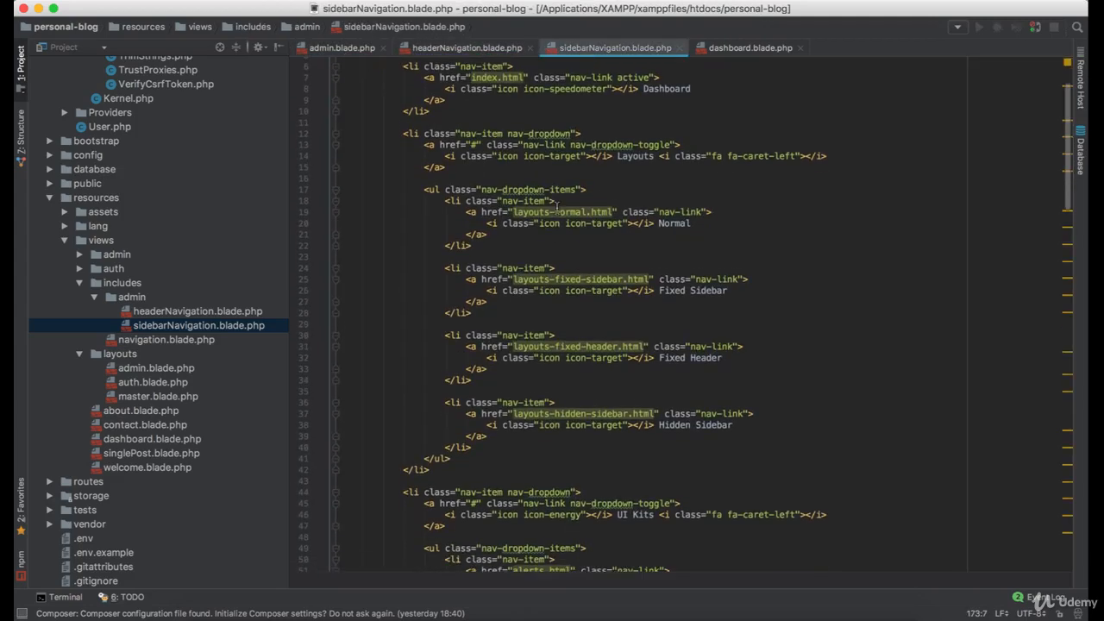
pyautogui.write('png')
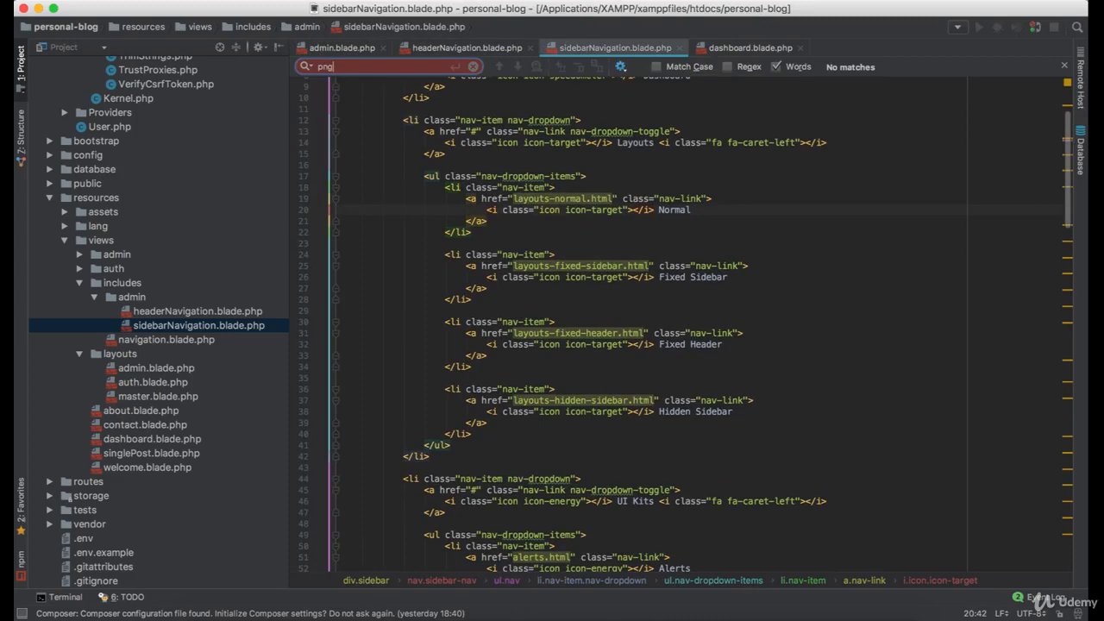
pyautogui.write('jpg')
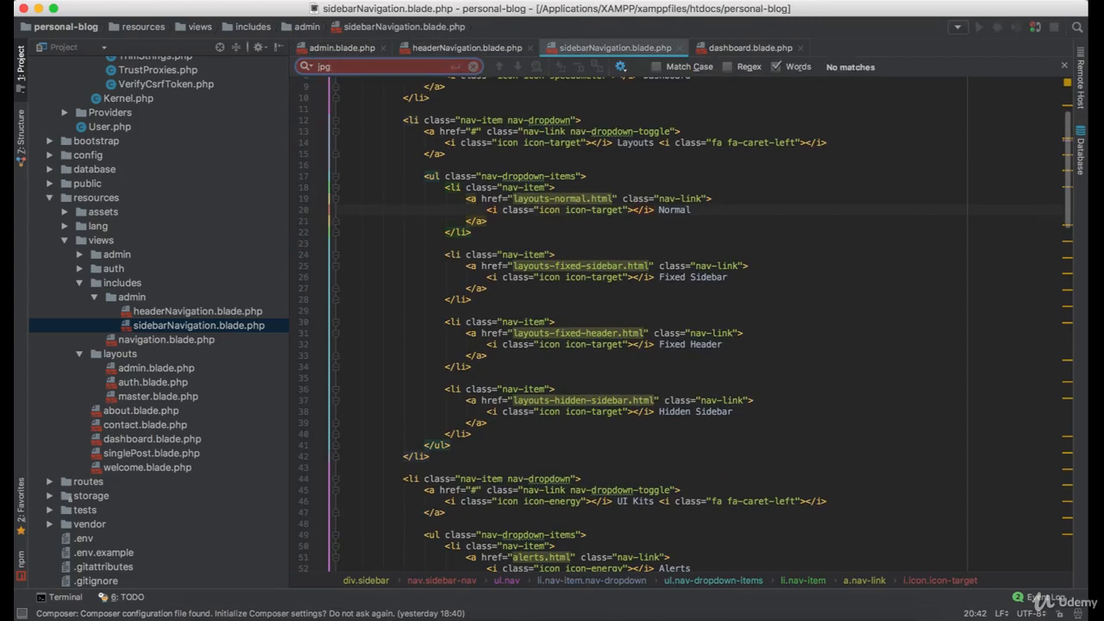
pyautogui.click(457, 49)
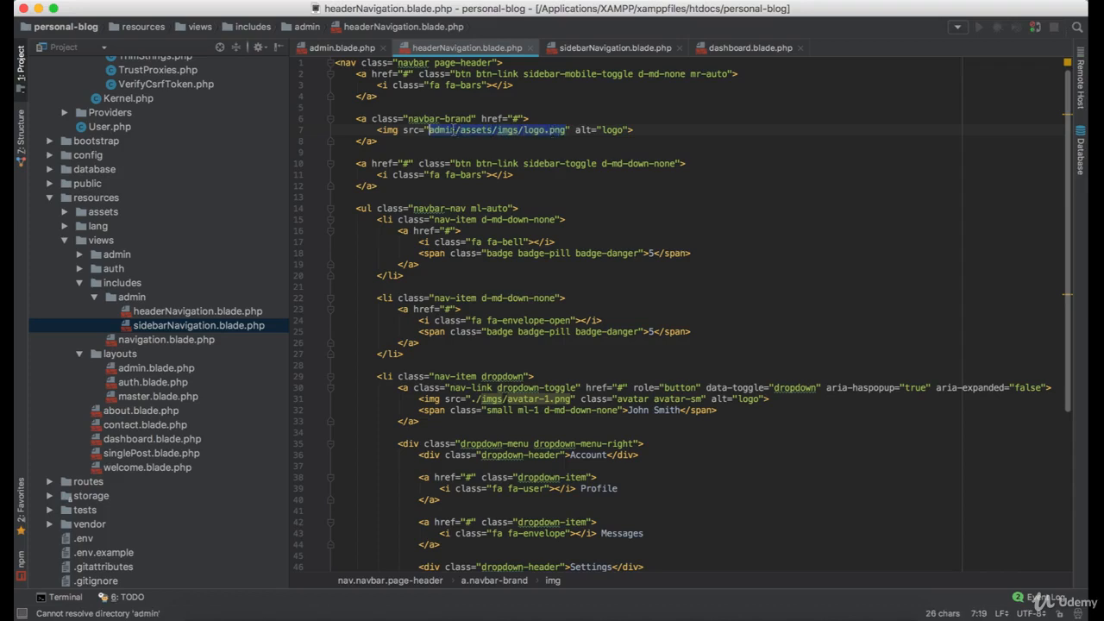
# Wrap the header logo and avatar img src values in {{ asset('admin/assets/...') }}
pyautogui.write('{{ a }}" alt="logo">')
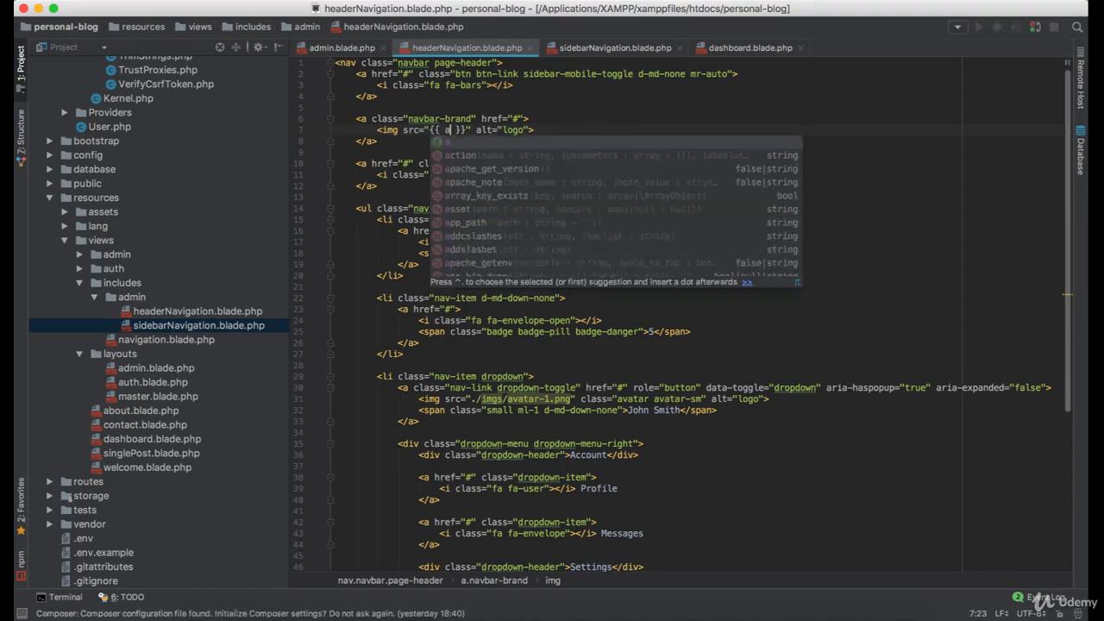
pyautogui.write("asset('')")
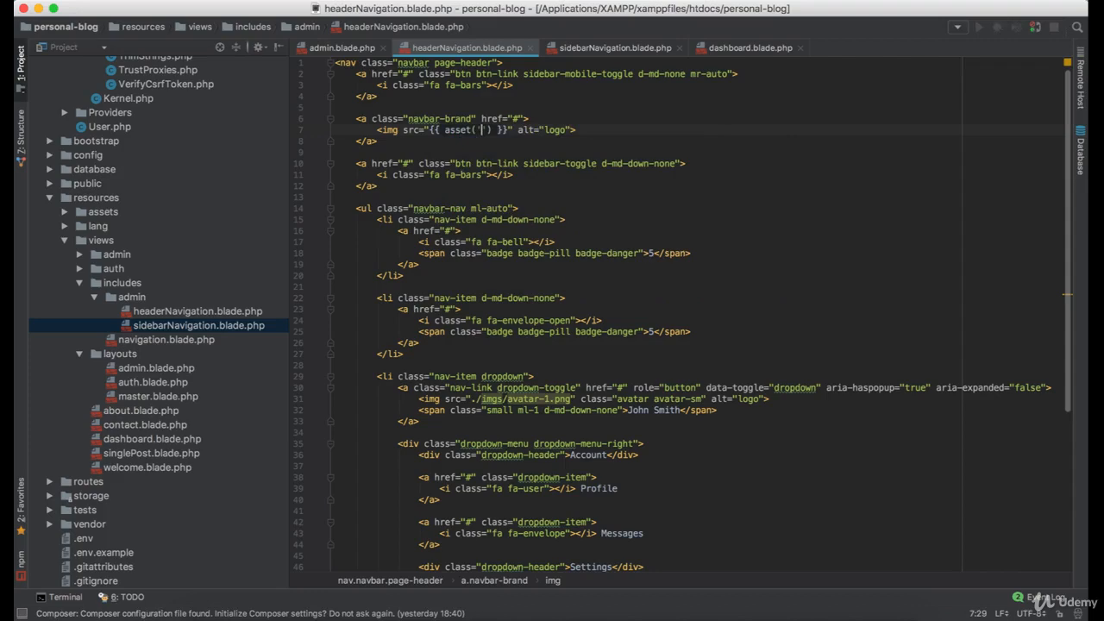
pyautogui.scroll(-3)
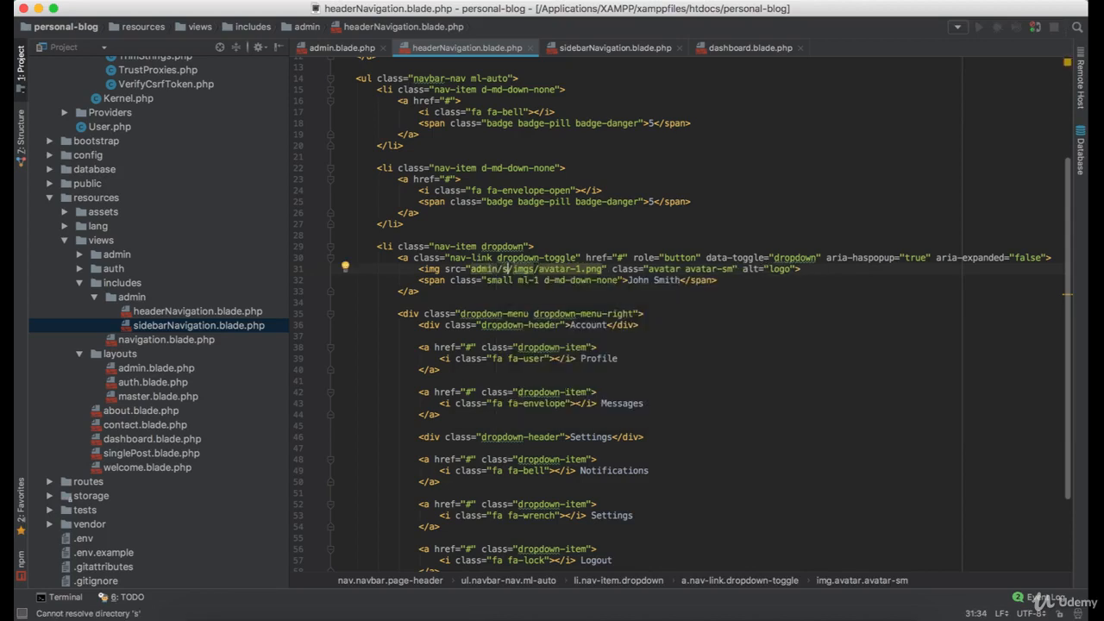
pyautogui.write('assets')
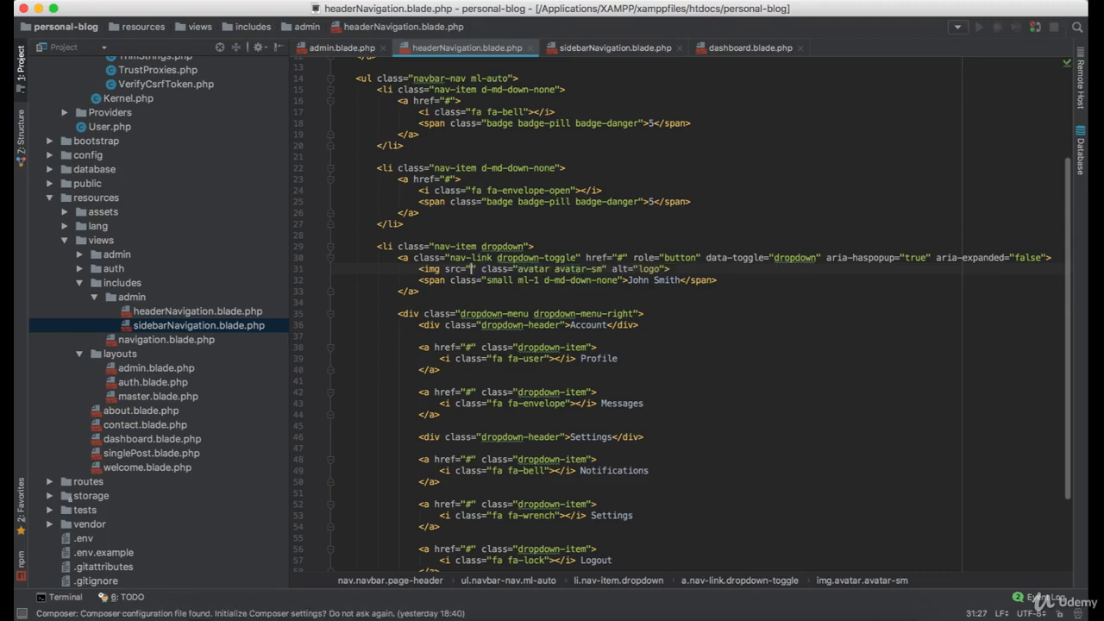
pyautogui.write('{{ asset() }}')
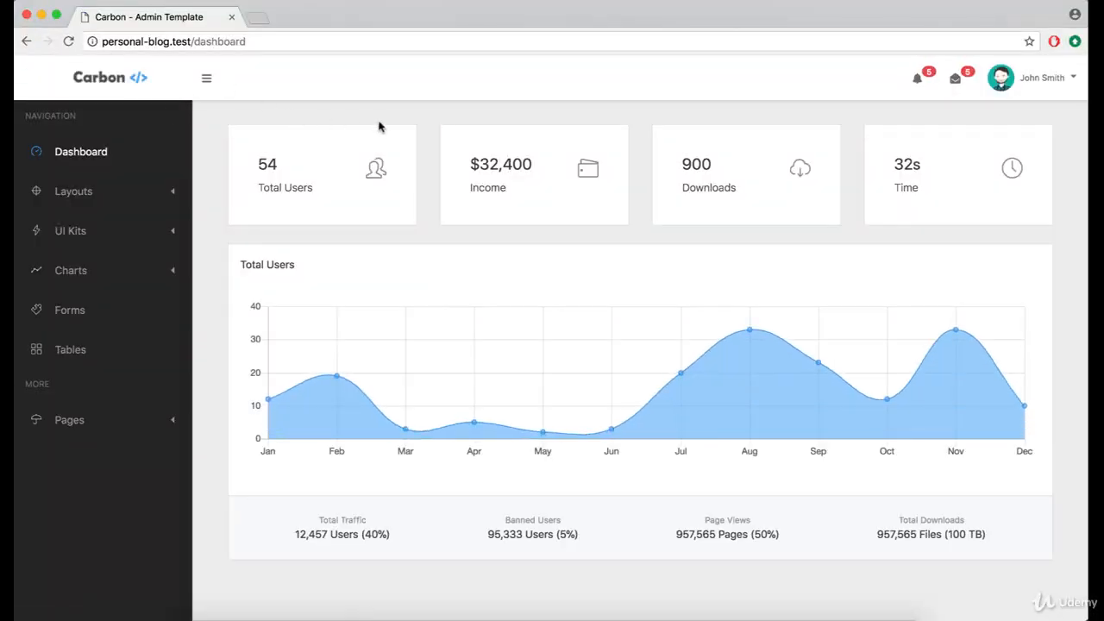
pyautogui.moveTo(434, 190)
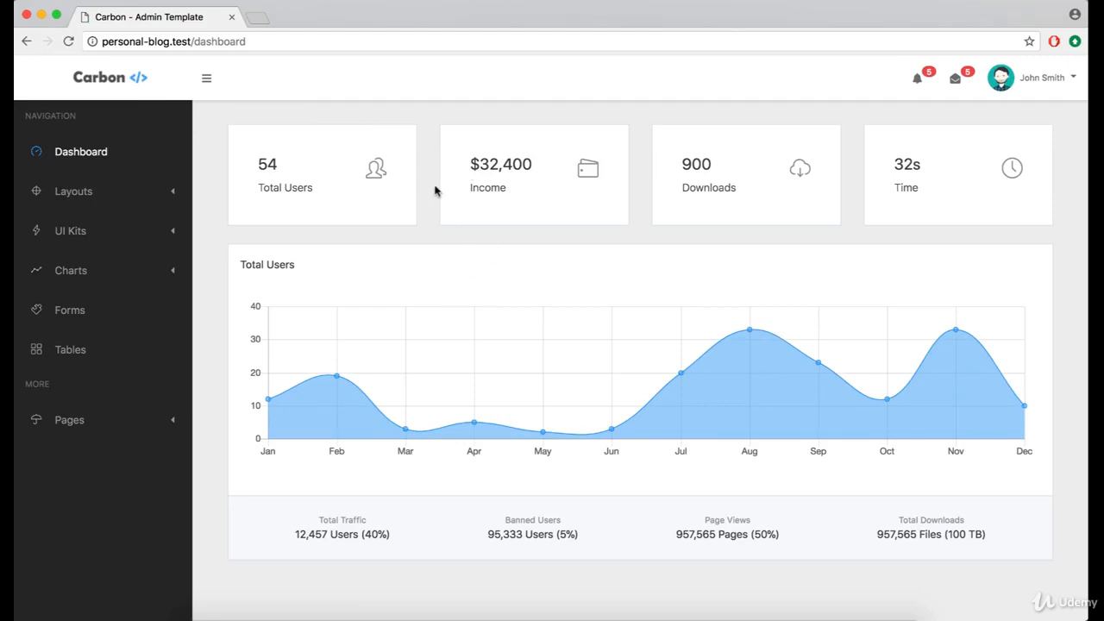
pyautogui.moveTo(19, 118)
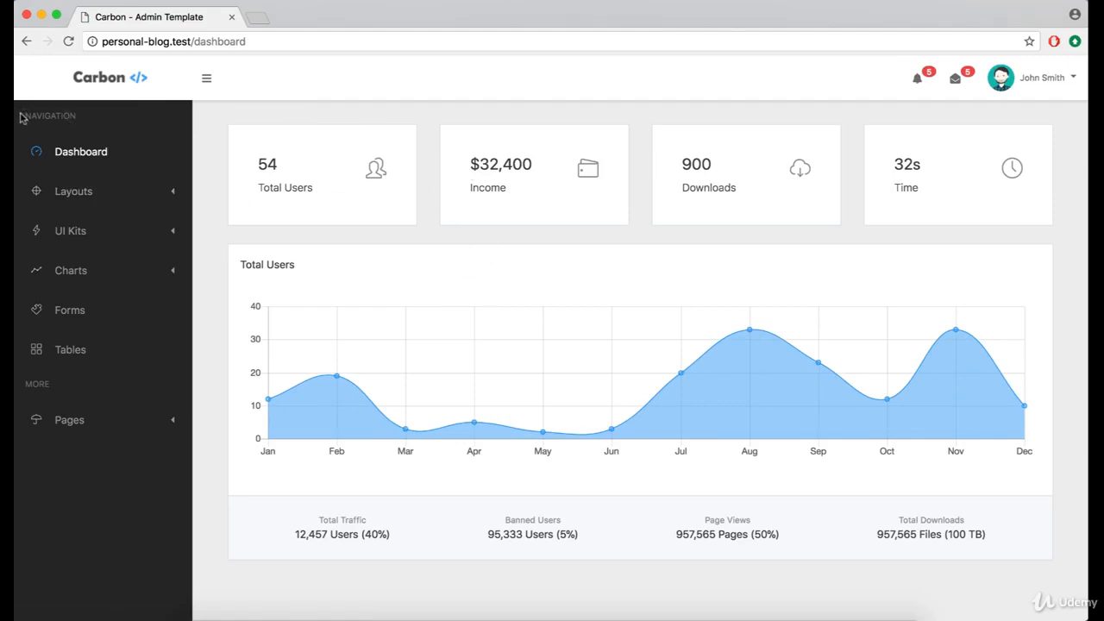
pyautogui.moveTo(281, 125)
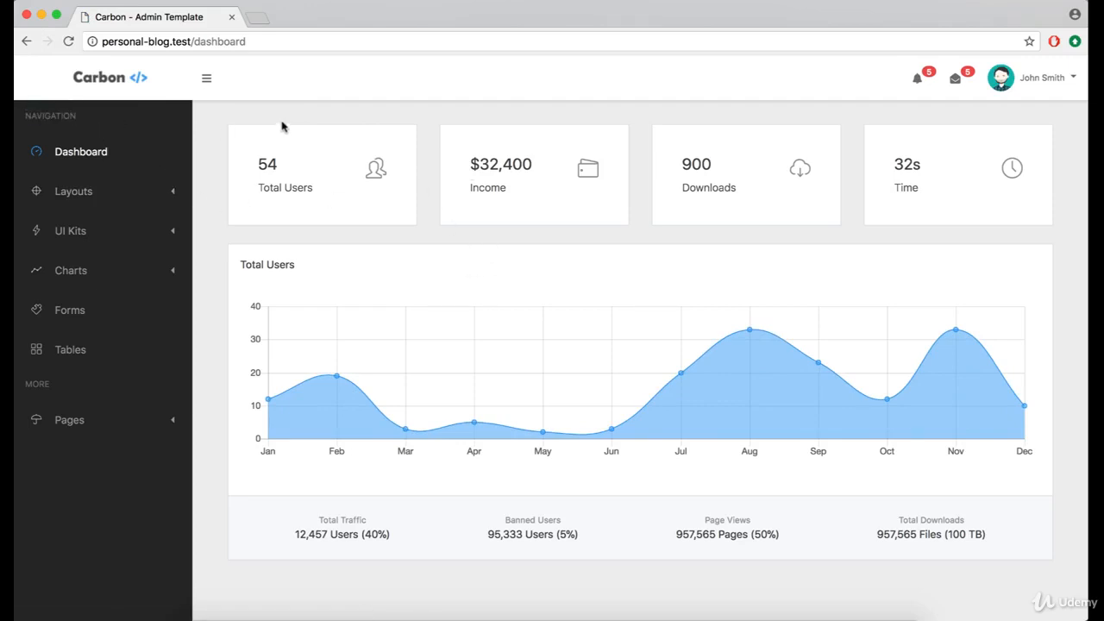